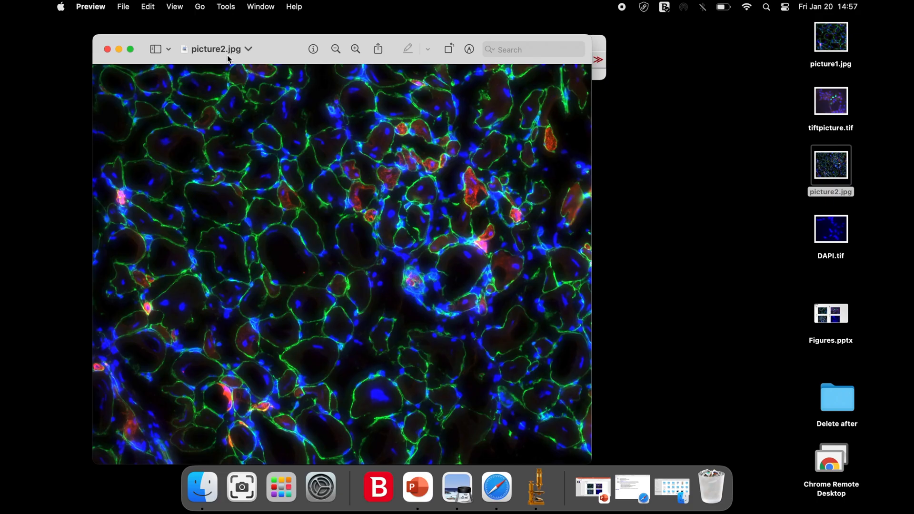
mouse_move(673, 99)
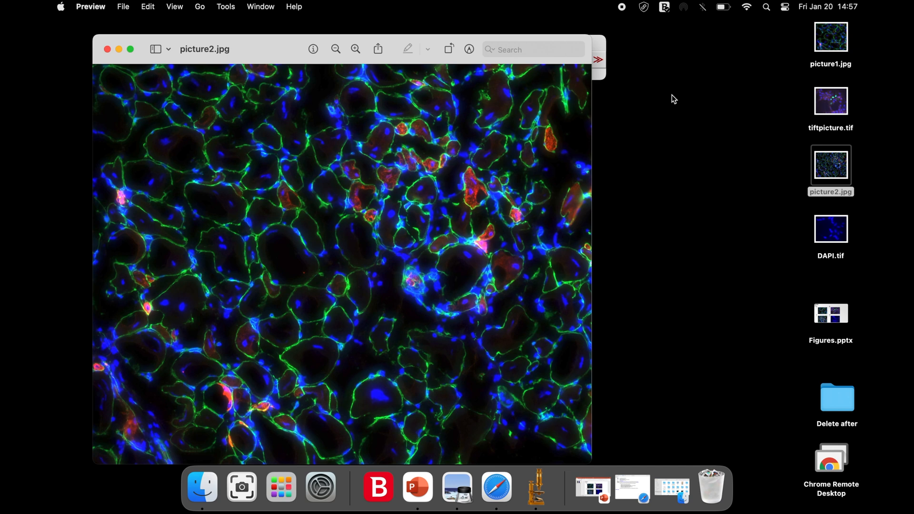
mouse_move(115, 78)
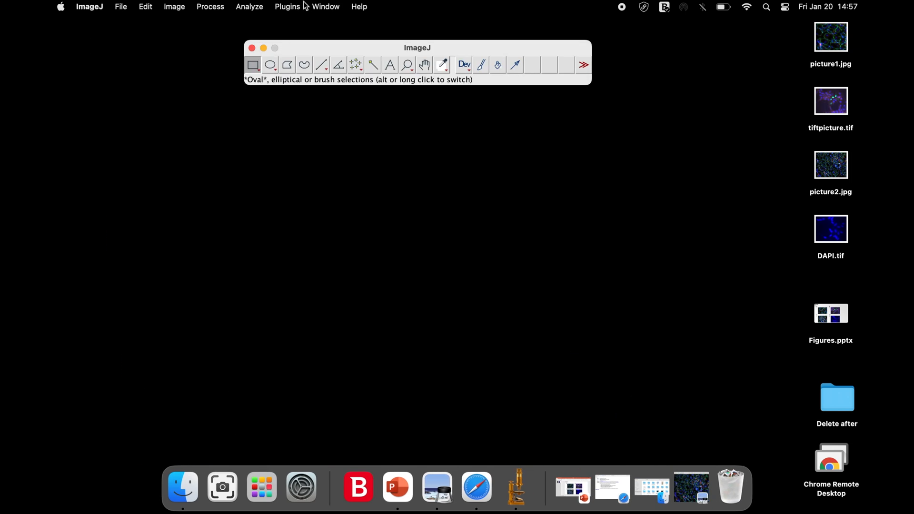
mouse_move(296, 17)
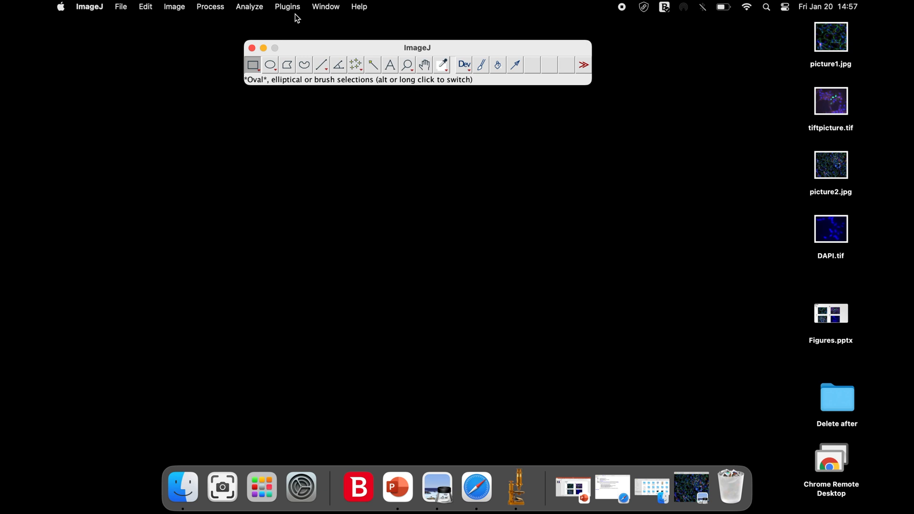
- Open ImageJ's Plugins menu to reach the Install… command
click(286, 6)
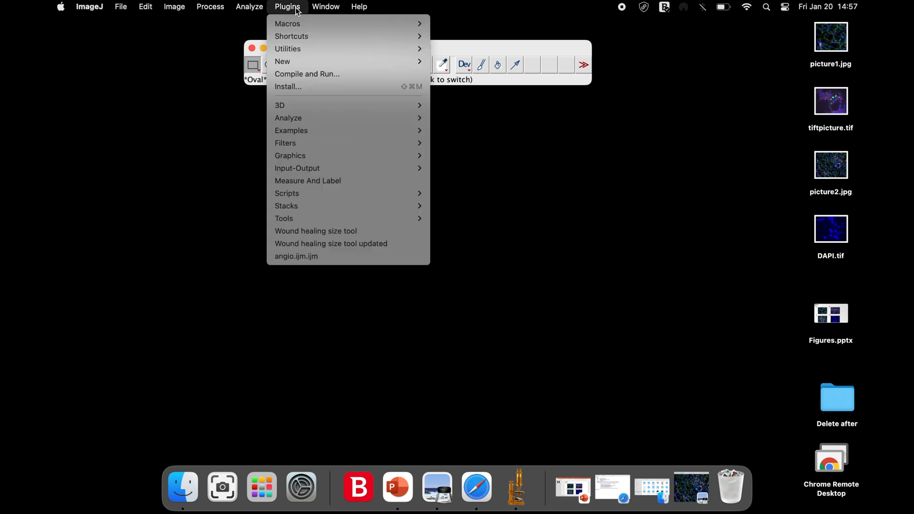
mouse_move(338, 87)
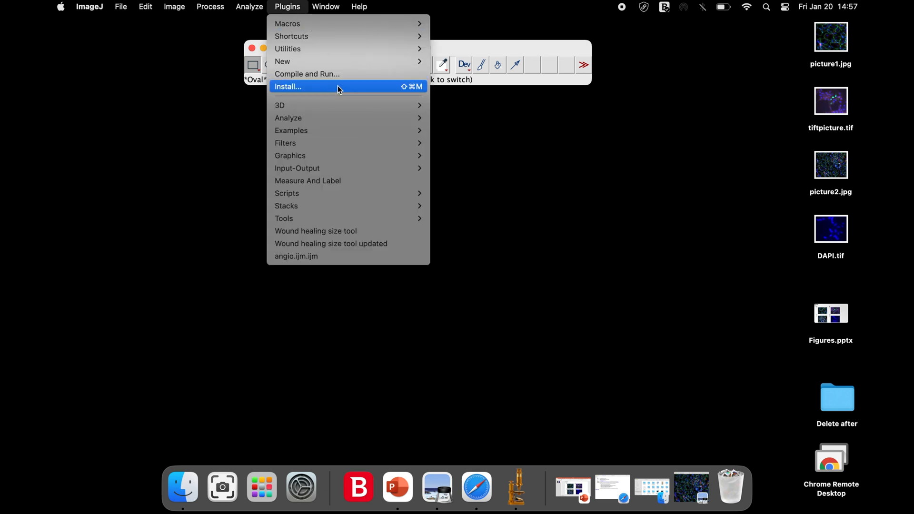
mouse_move(519, 131)
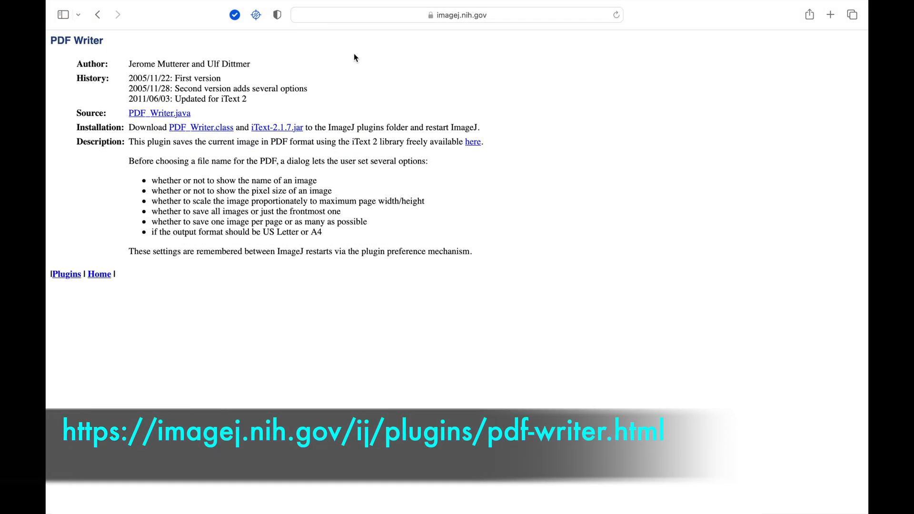
mouse_move(334, 72)
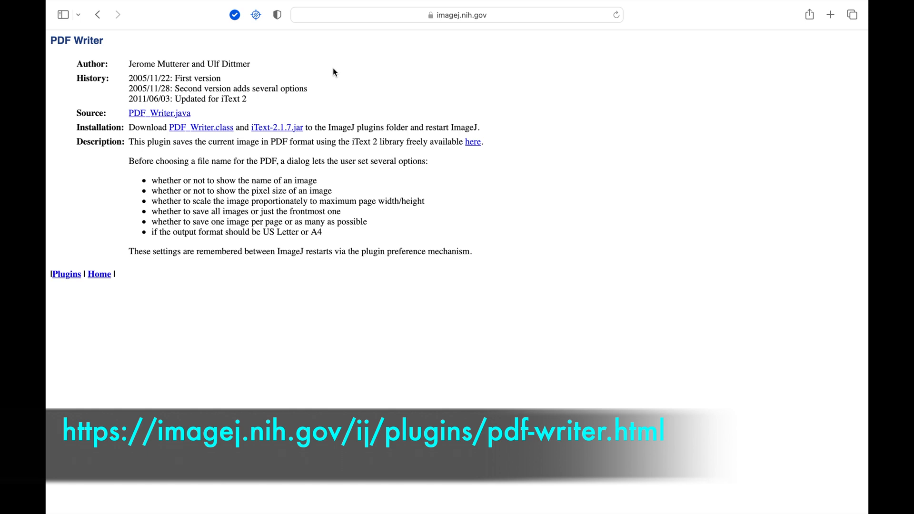
mouse_move(134, 139)
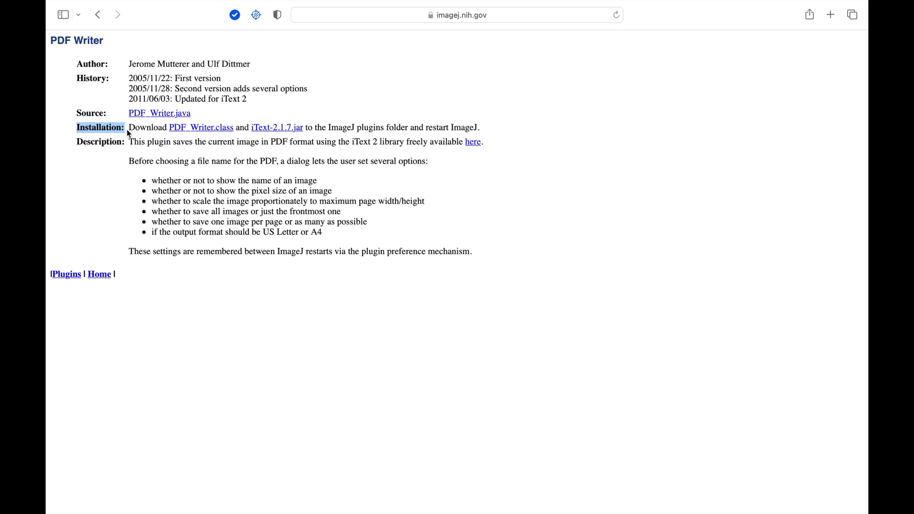
mouse_move(205, 135)
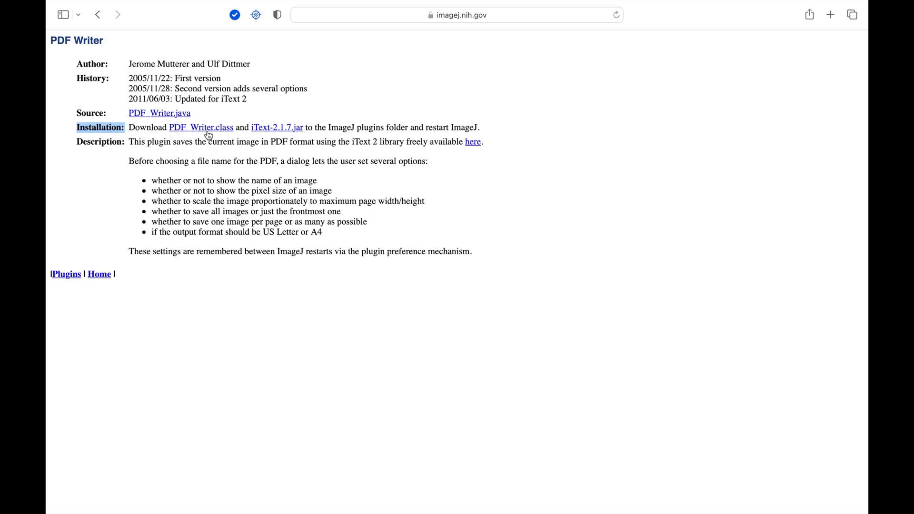
mouse_move(258, 137)
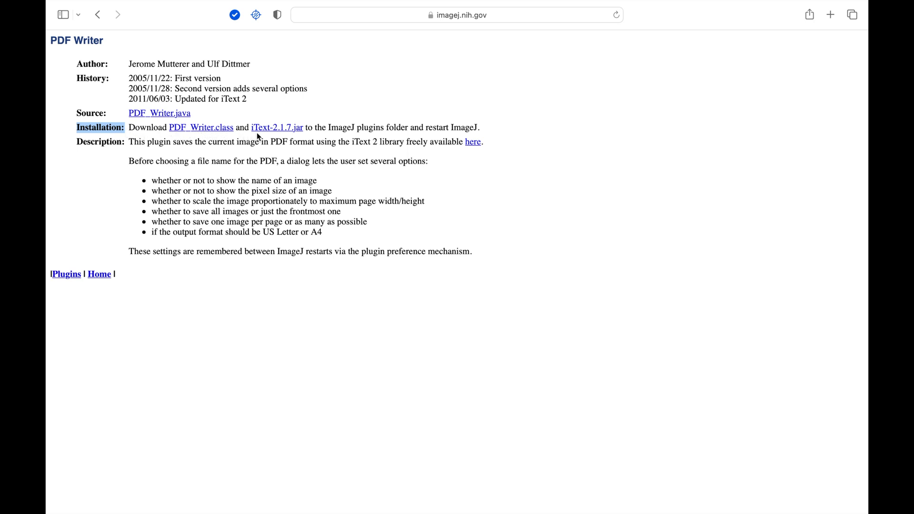
mouse_move(286, 135)
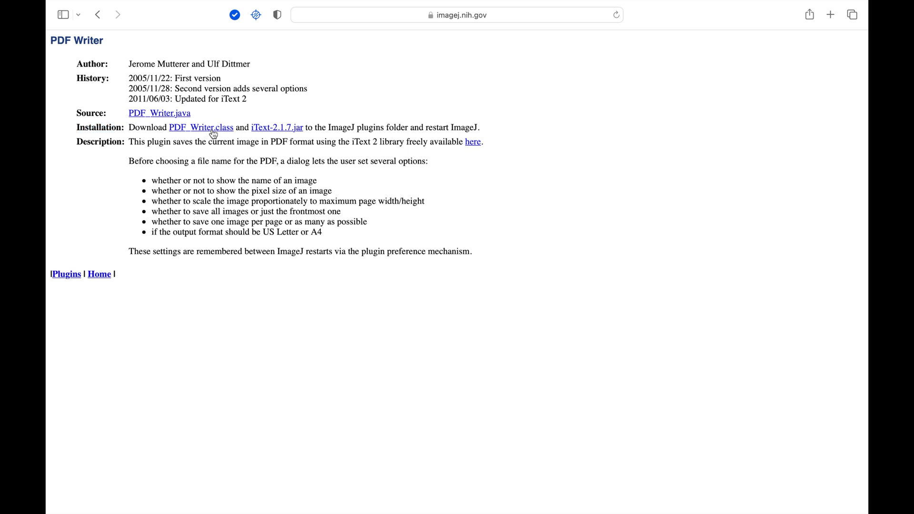
- Download PDF_Writer.class and iText-2.1.7.jar from the PDF Writer plugin page
click(457, 15)
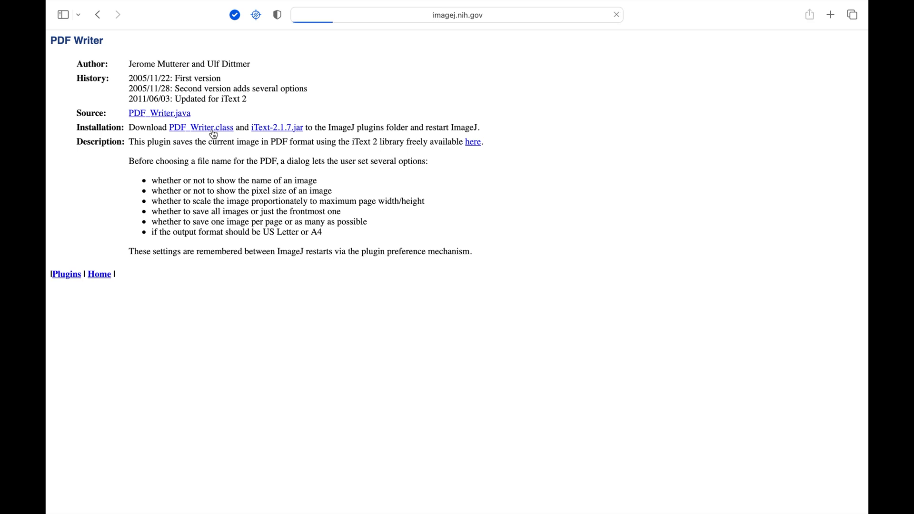
right_click(200, 127)
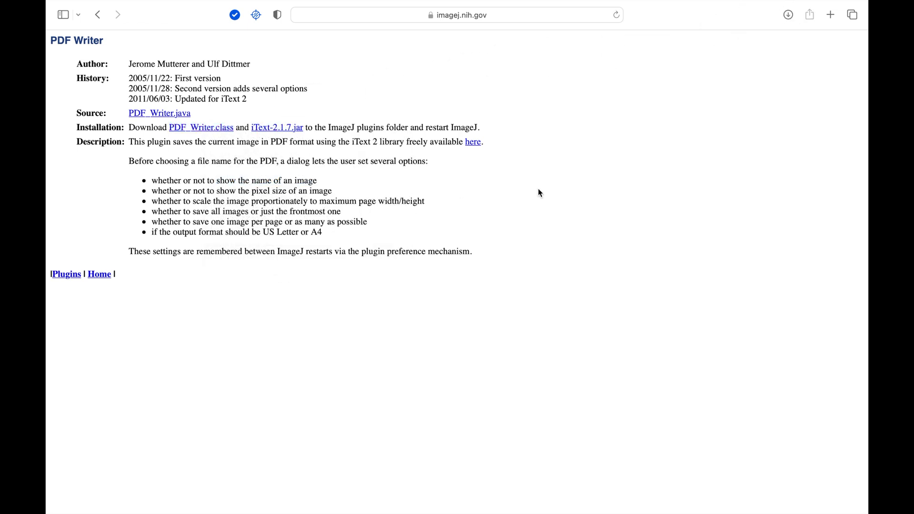
click(787, 14)
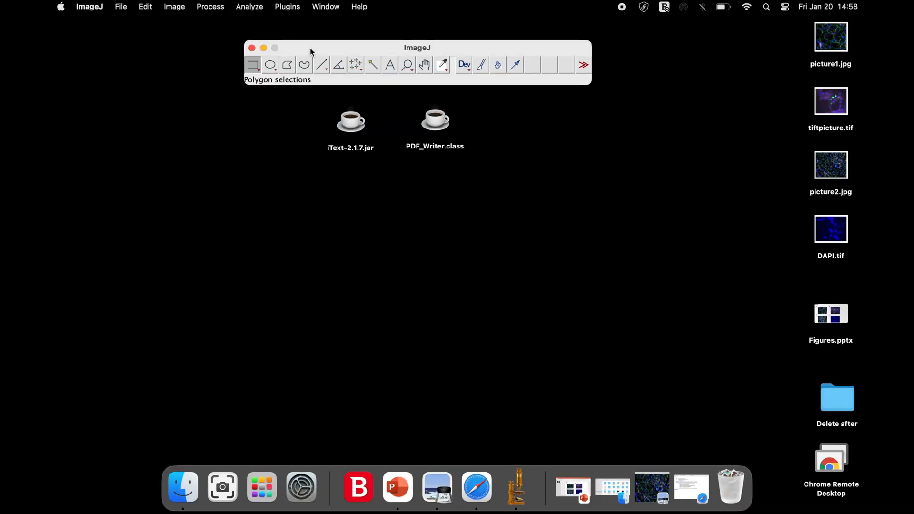
- Install iText-2.1.7.jar from the Desktop through Plugins > Install…
click(286, 6)
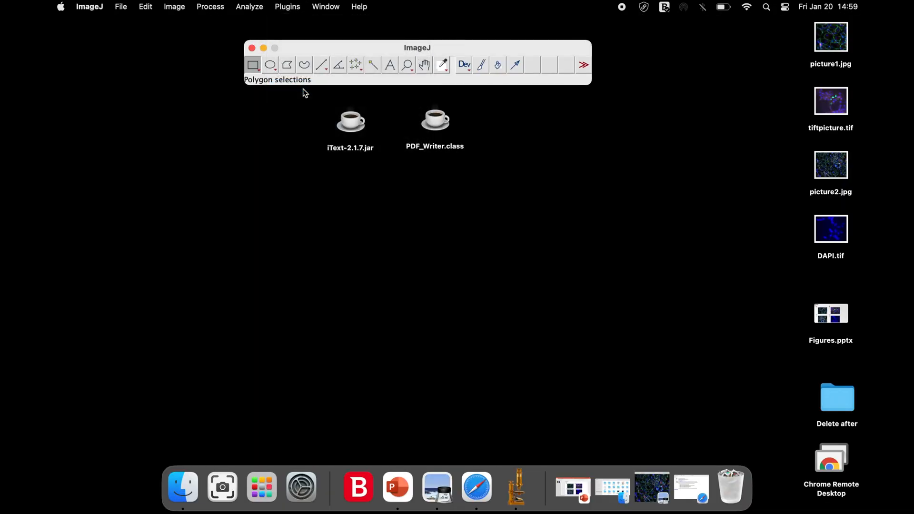
click(120, 6)
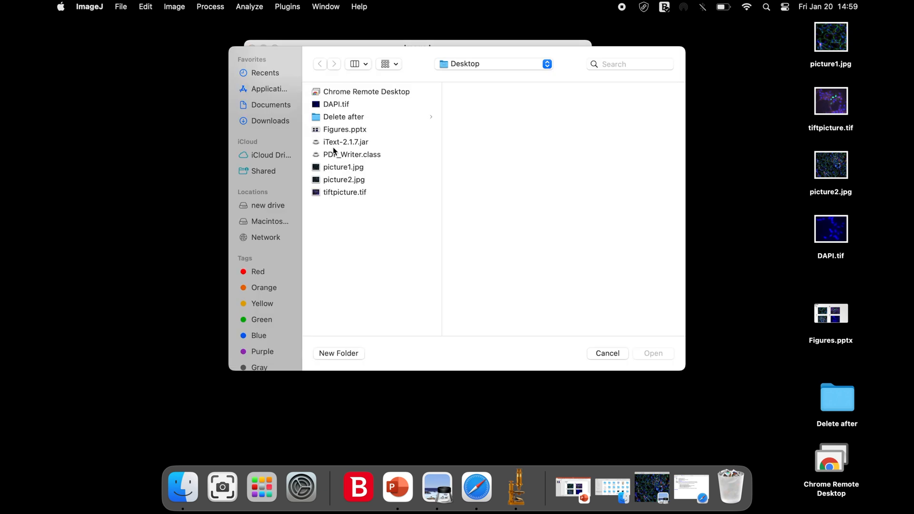
click(345, 142)
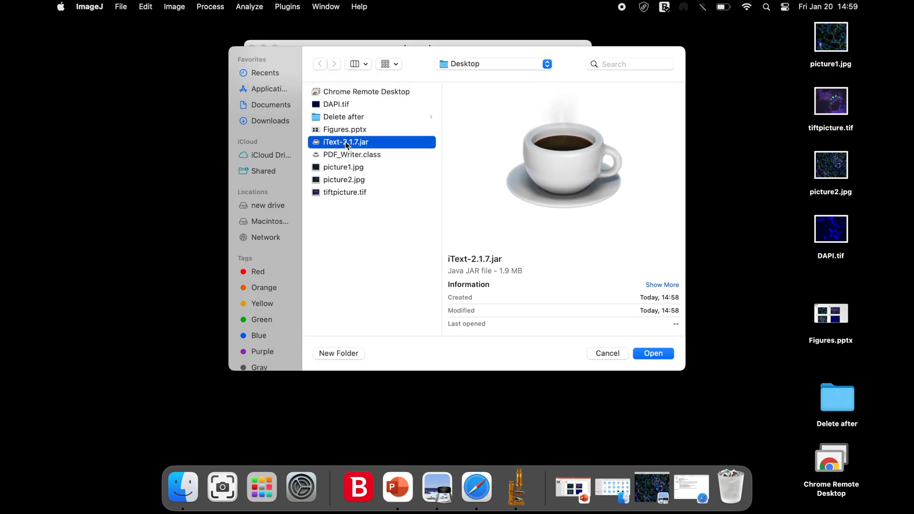
mouse_move(611, 339)
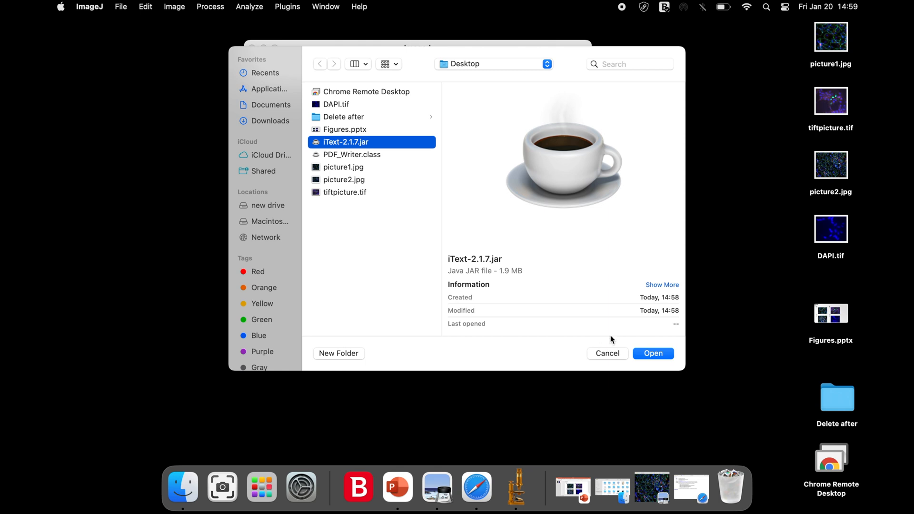
click(651, 353)
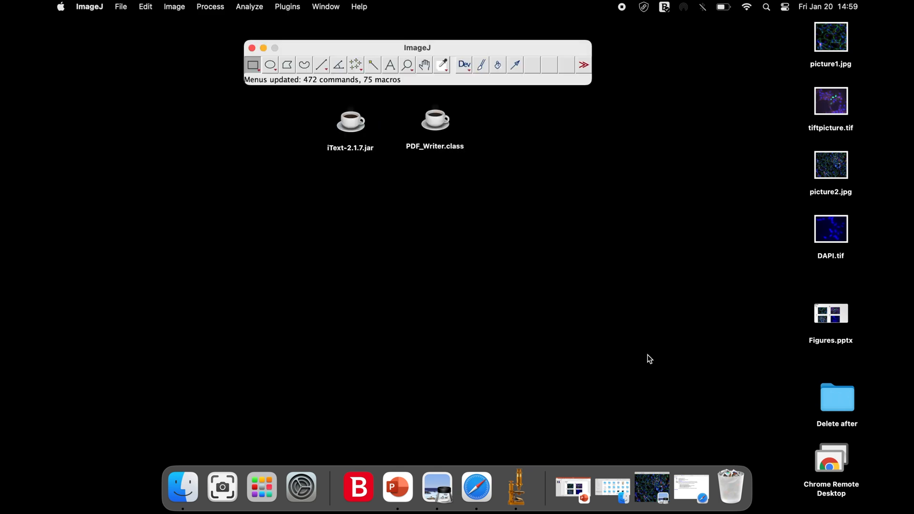
mouse_move(439, 123)
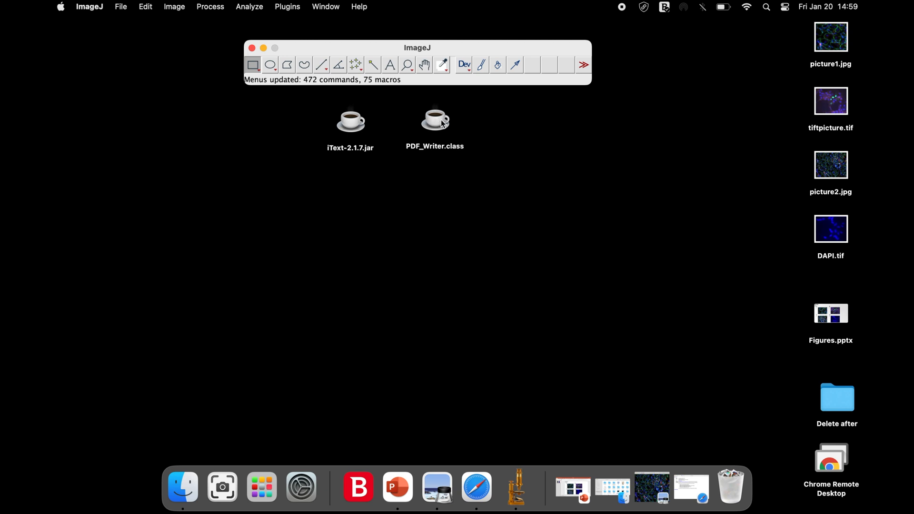
- Install PDF_Writer.class and update the menus to 473 commands
click(287, 6)
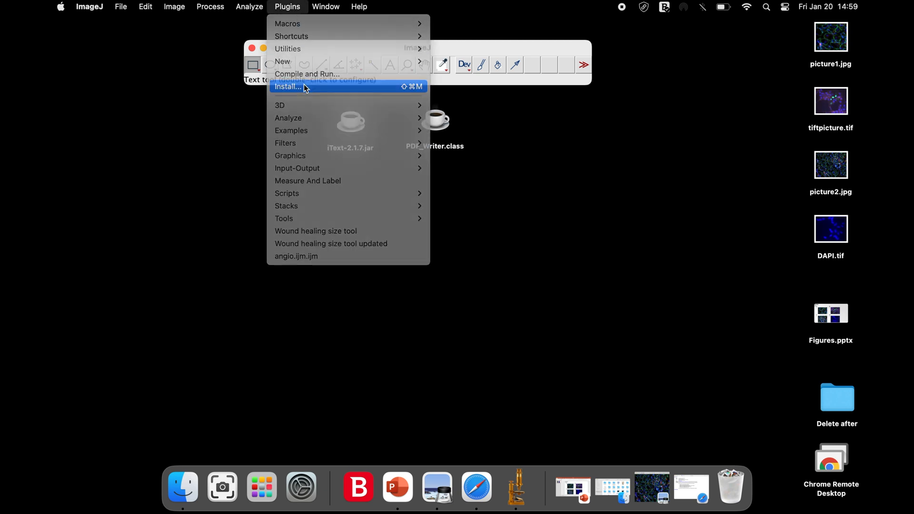
click(286, 86)
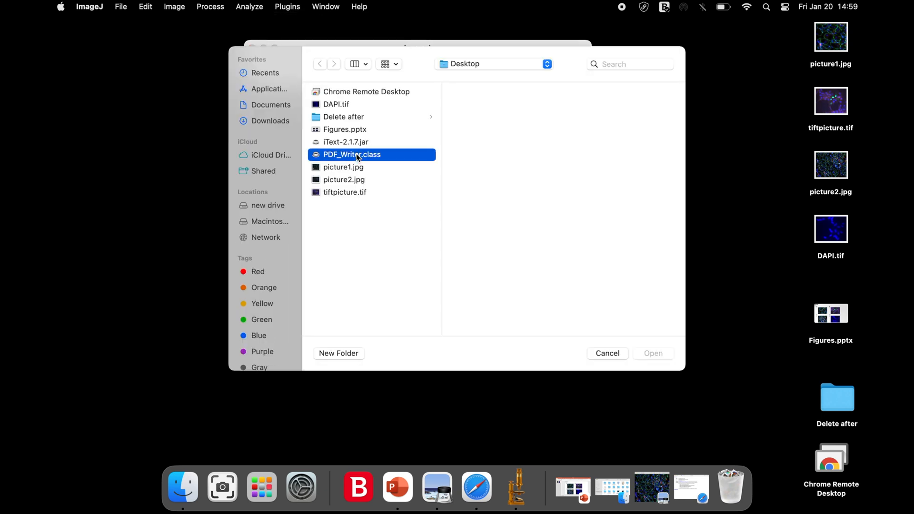
click(351, 154)
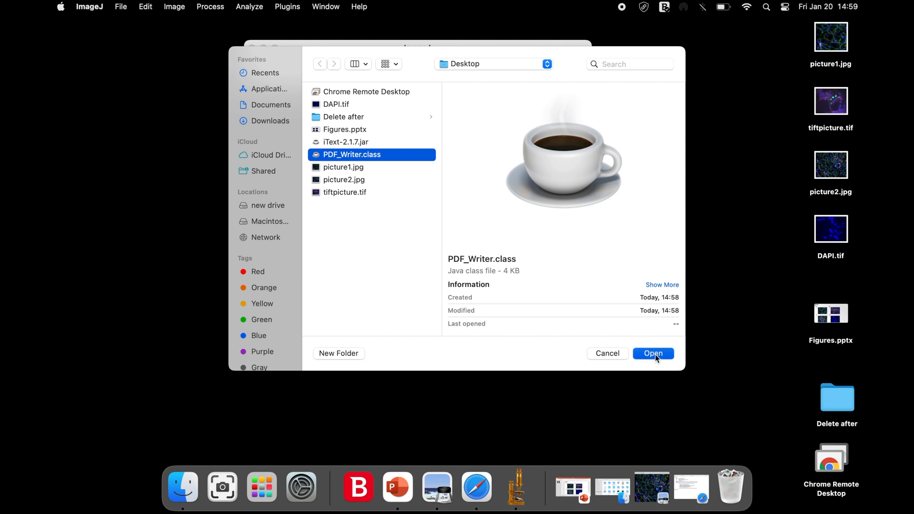
click(653, 353)
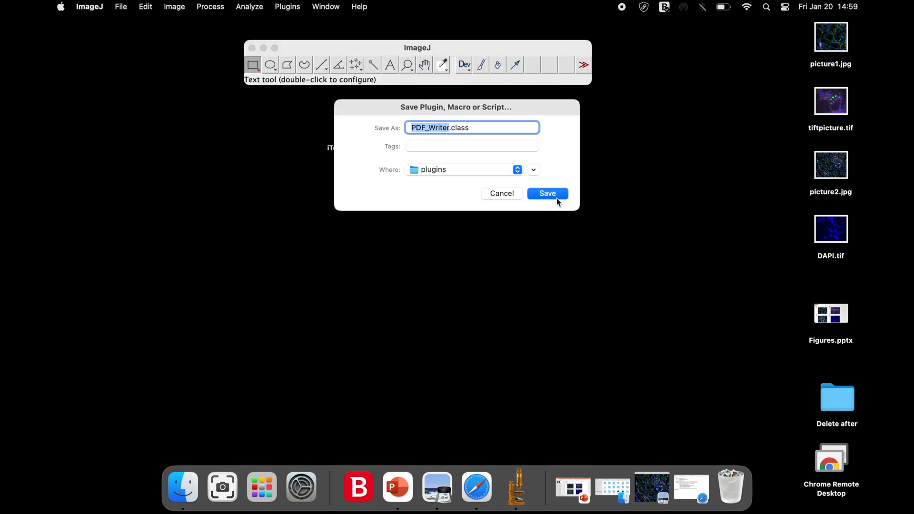
click(546, 192)
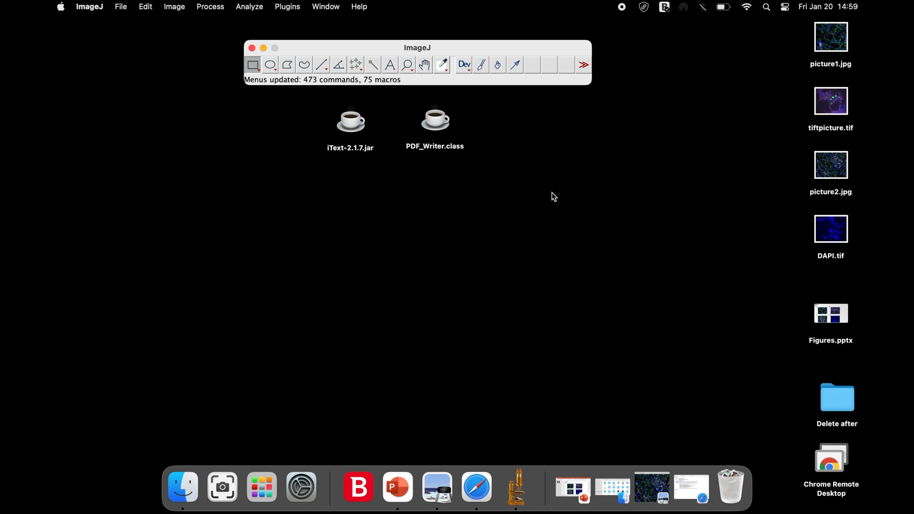
mouse_move(537, 189)
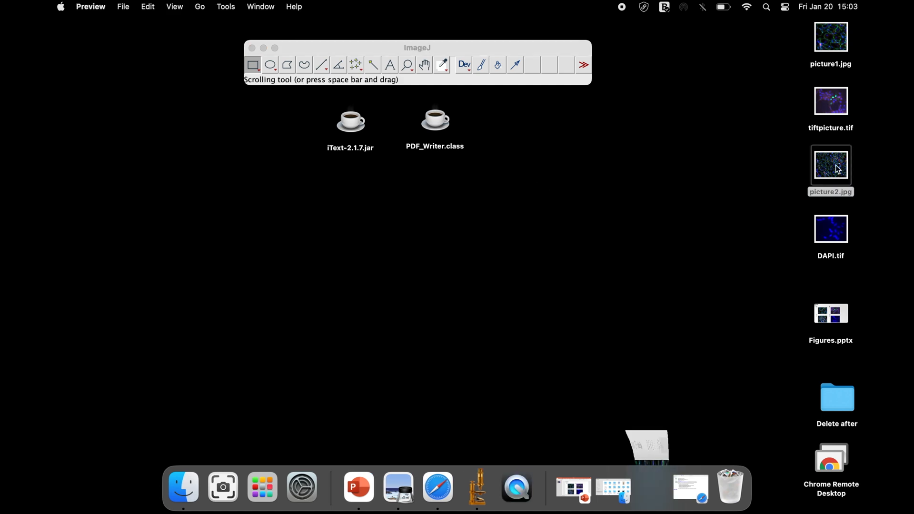
- Open picture2.jpg from the Desktop in Preview
double_click(830, 165)
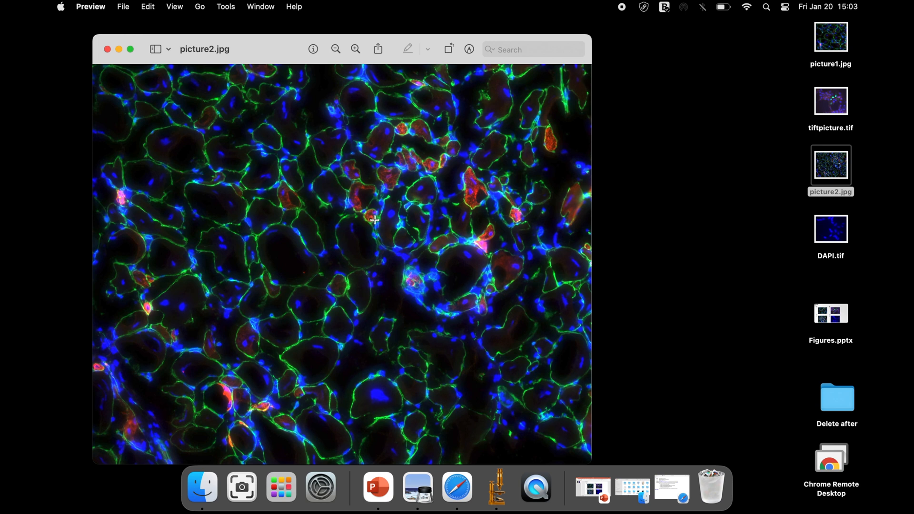
mouse_move(143, 76)
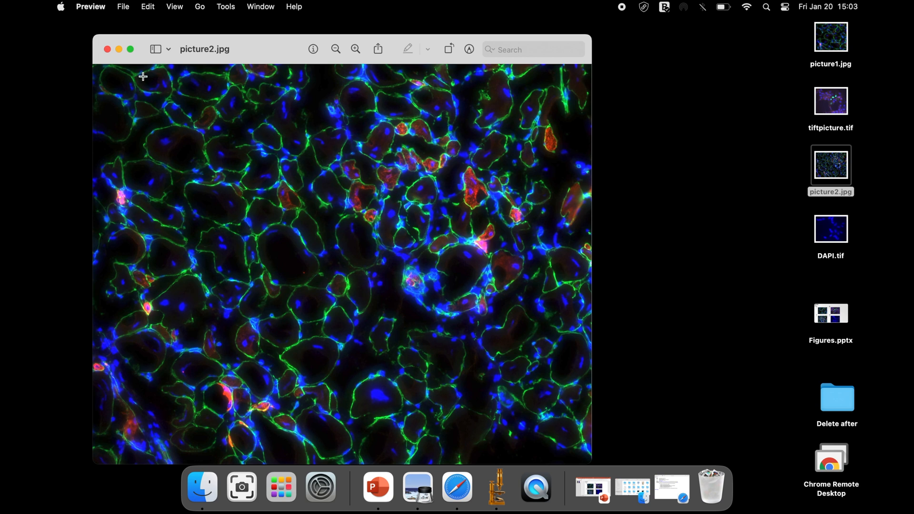
mouse_move(107, 49)
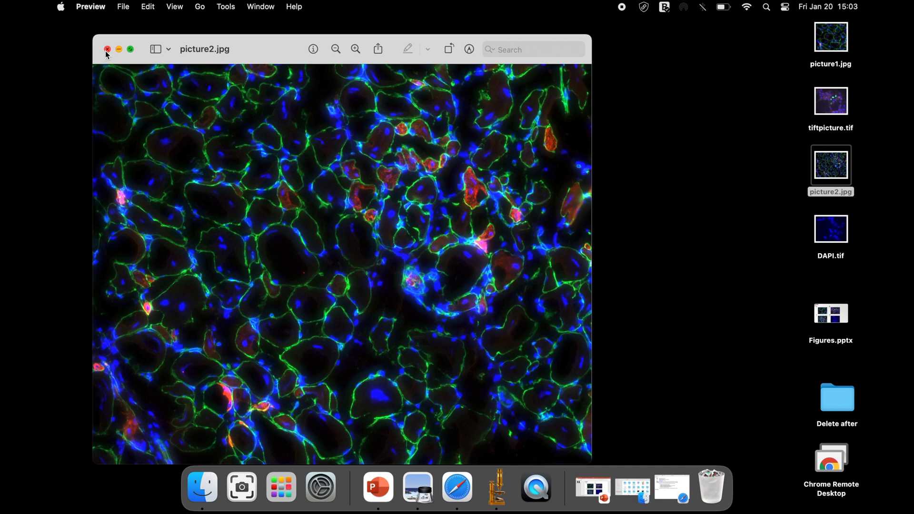
- Load picture2.jpg into ImageJ and install plugins/PDF_Writer.class
click(107, 49)
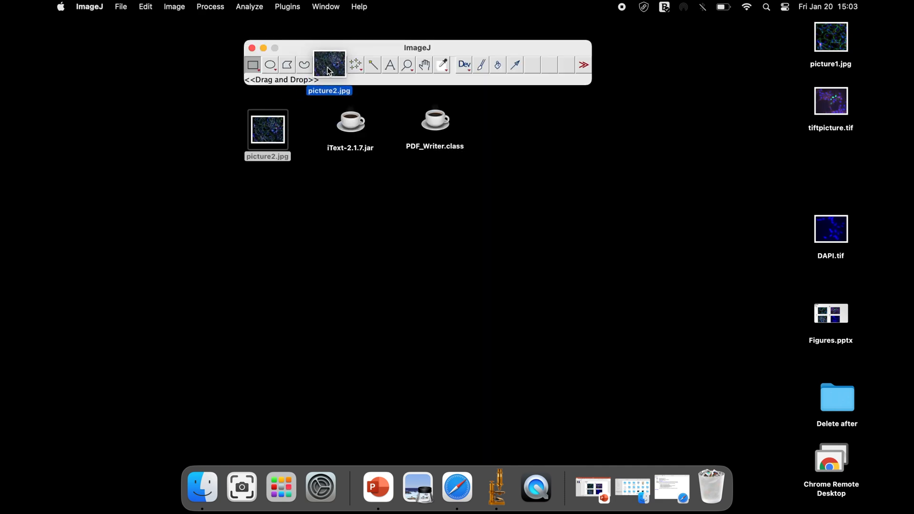
double_click(268, 129)
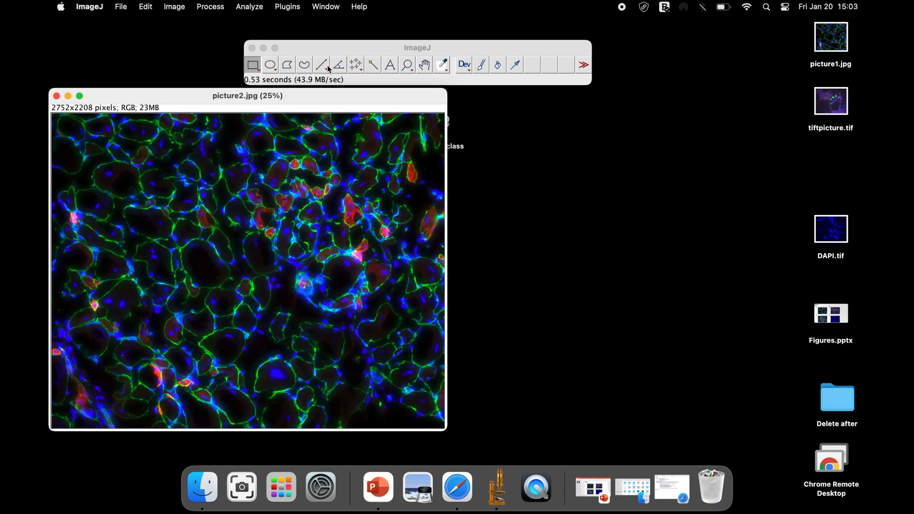
click(288, 6)
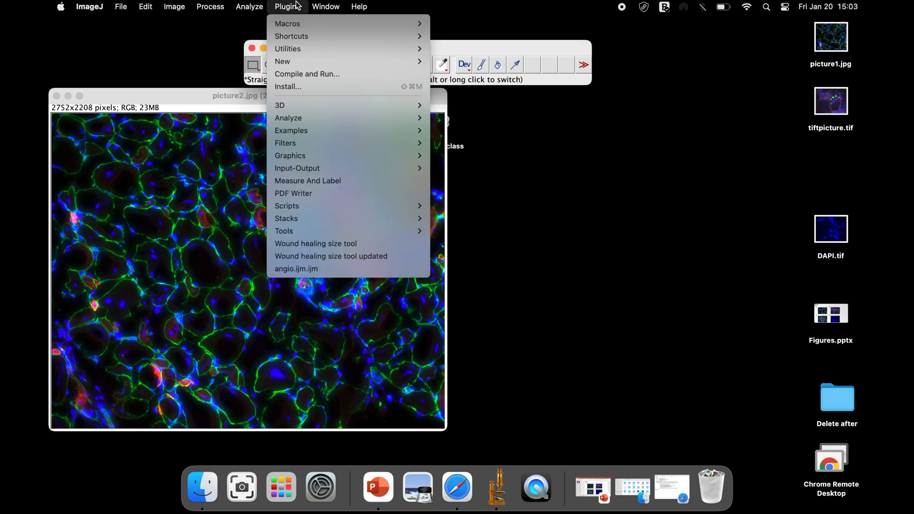
mouse_move(316, 86)
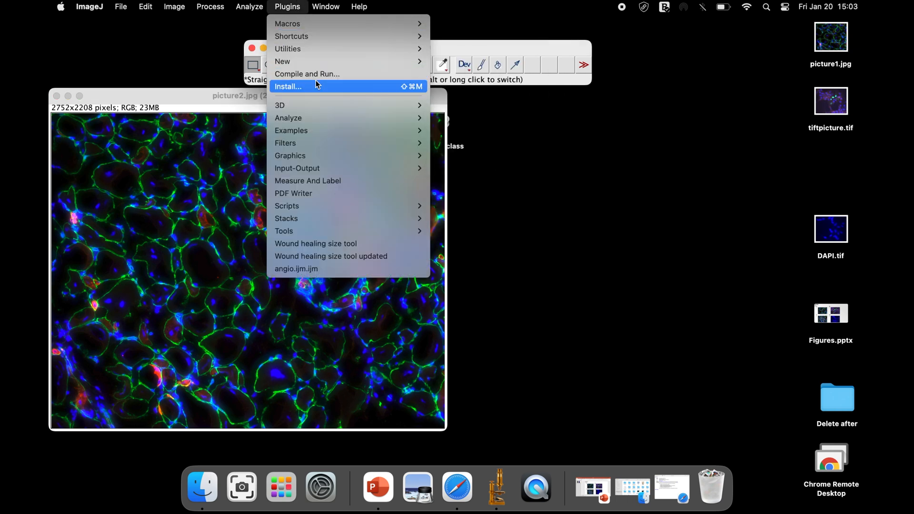
click(287, 86)
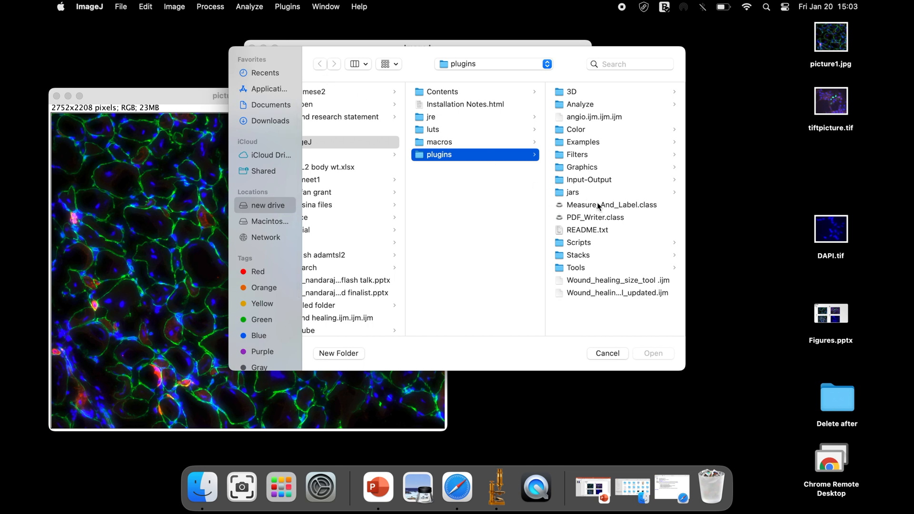
mouse_move(611, 222)
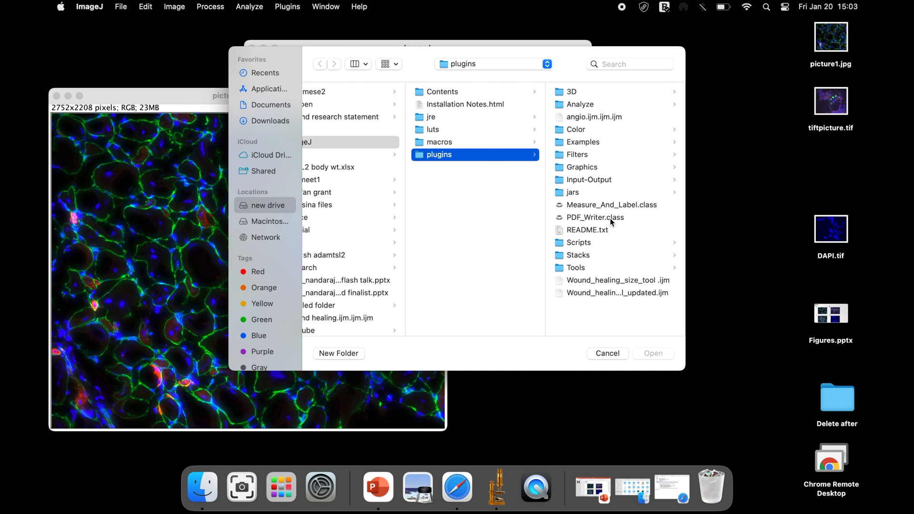
click(595, 217)
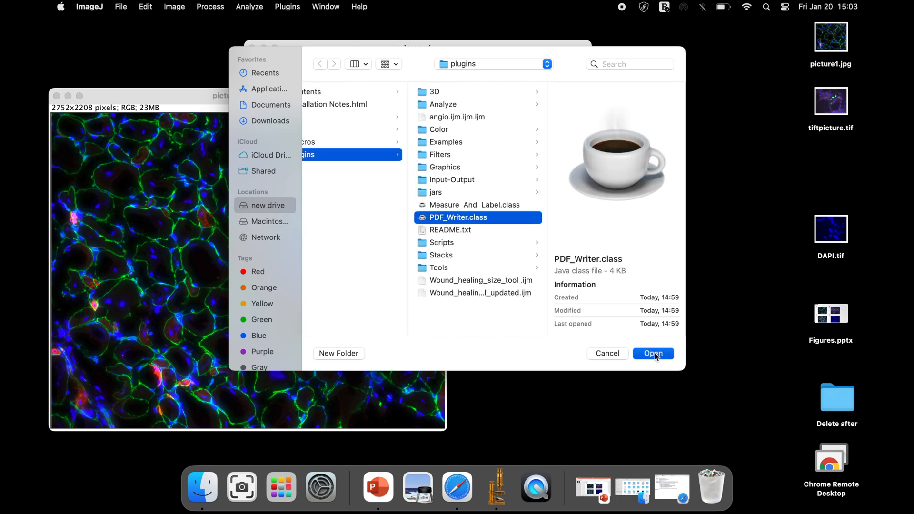
click(653, 353)
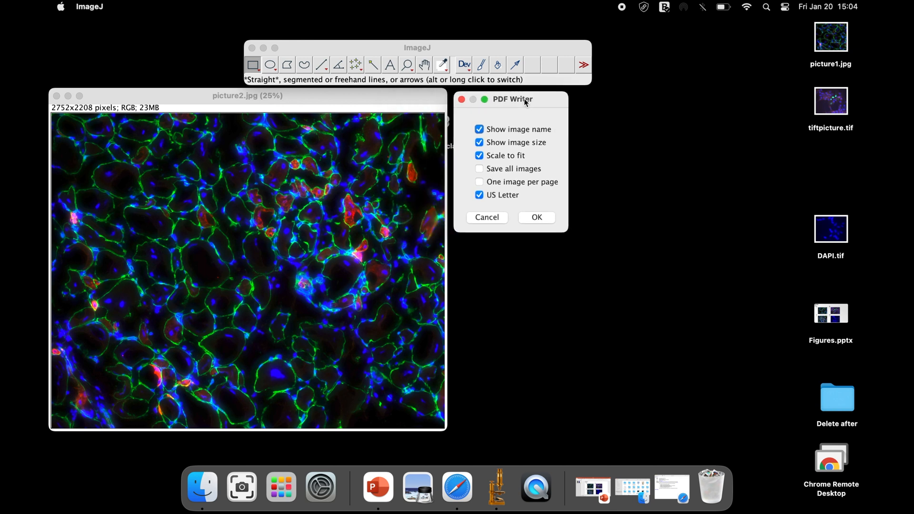
mouse_move(505, 142)
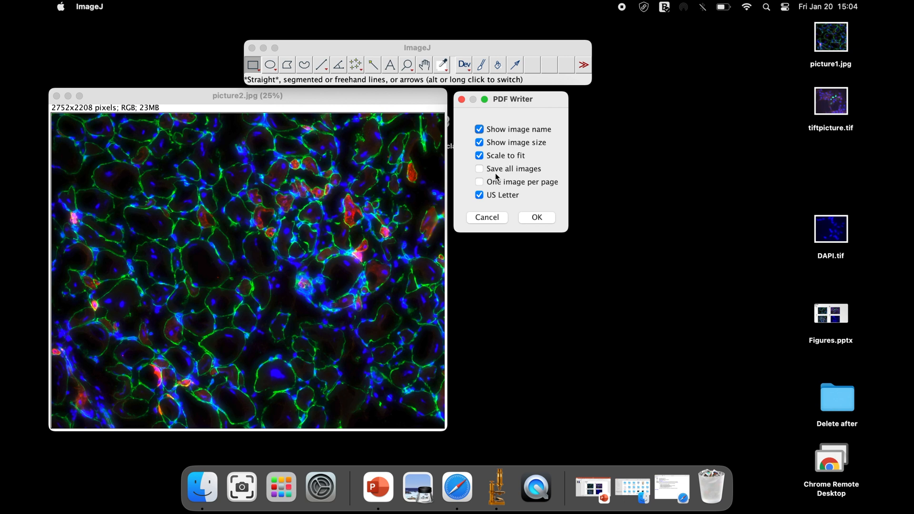
mouse_move(508, 177)
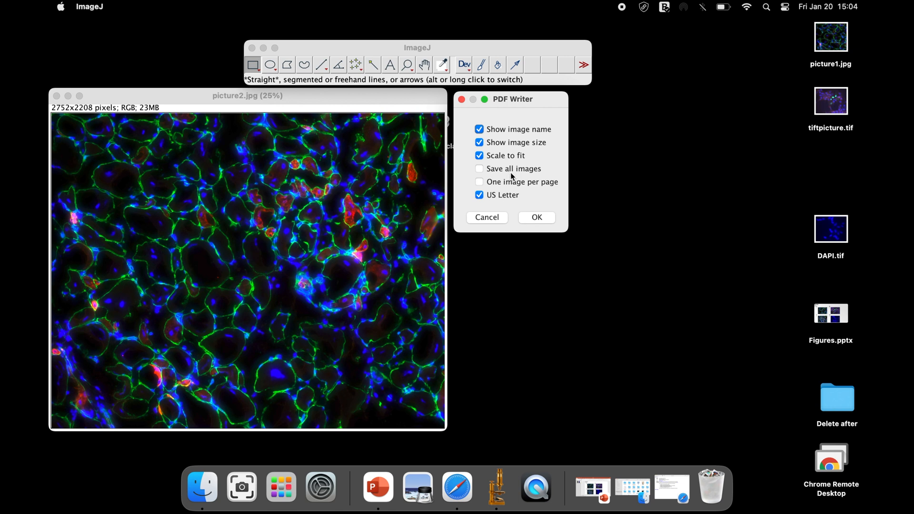
mouse_move(530, 185)
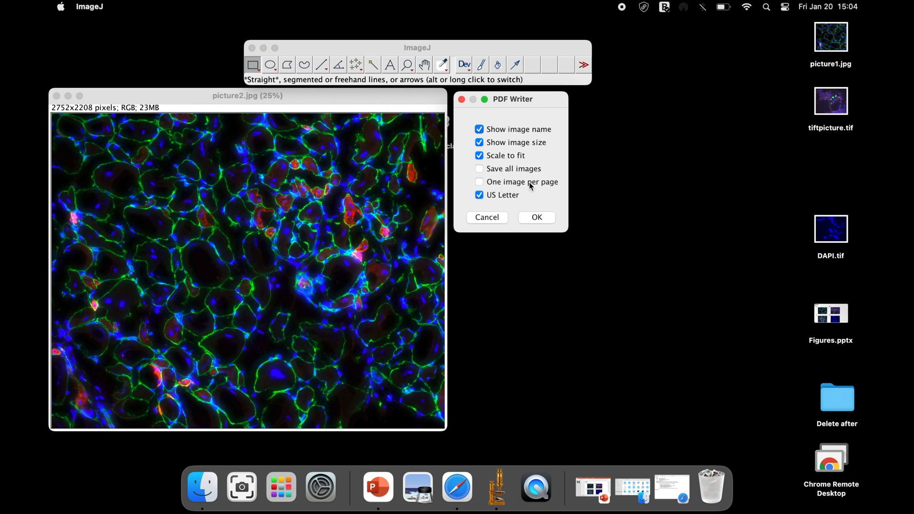
mouse_move(540, 187)
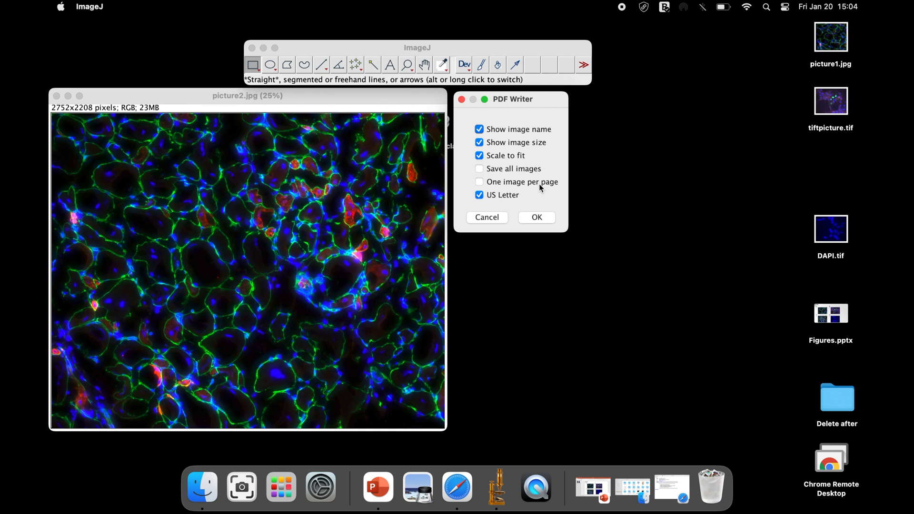
mouse_move(487, 204)
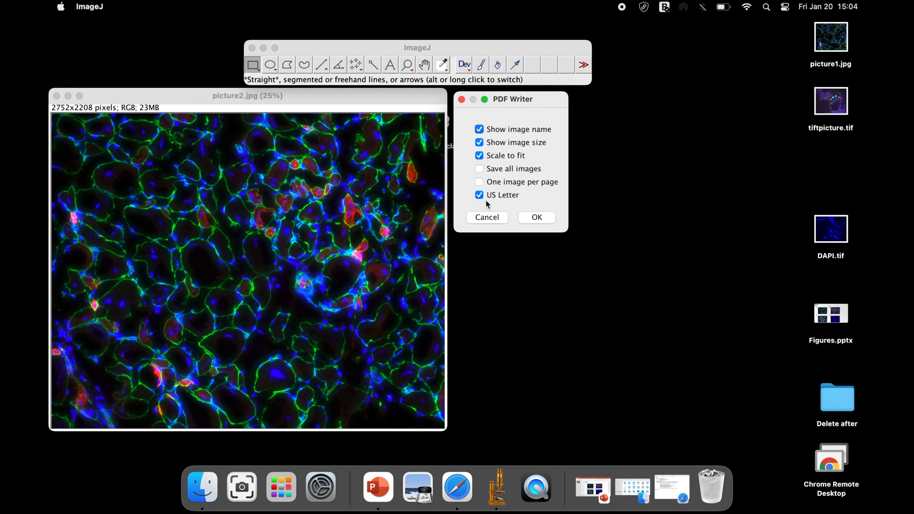
mouse_move(491, 205)
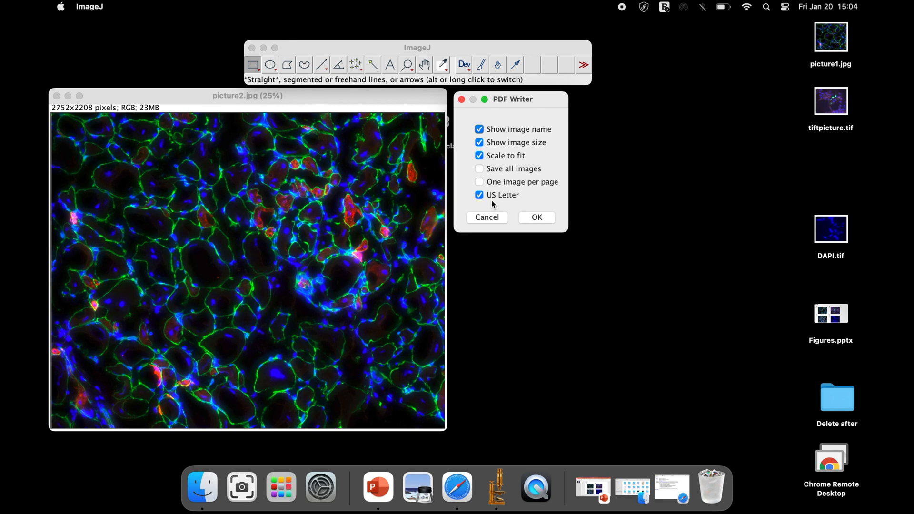
- Export picture2 to PDF, load tiftpicture.tif and DAPI.tif, and enable Save all images
click(535, 217)
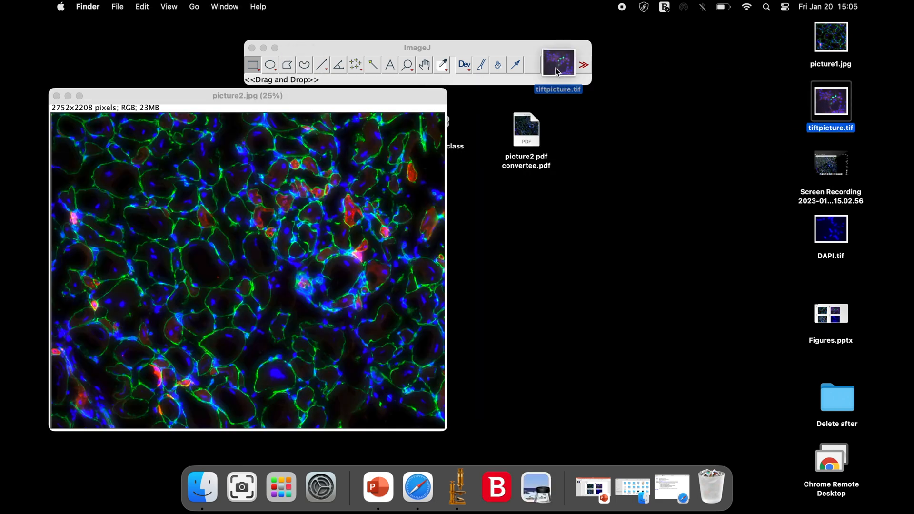
click(557, 63)
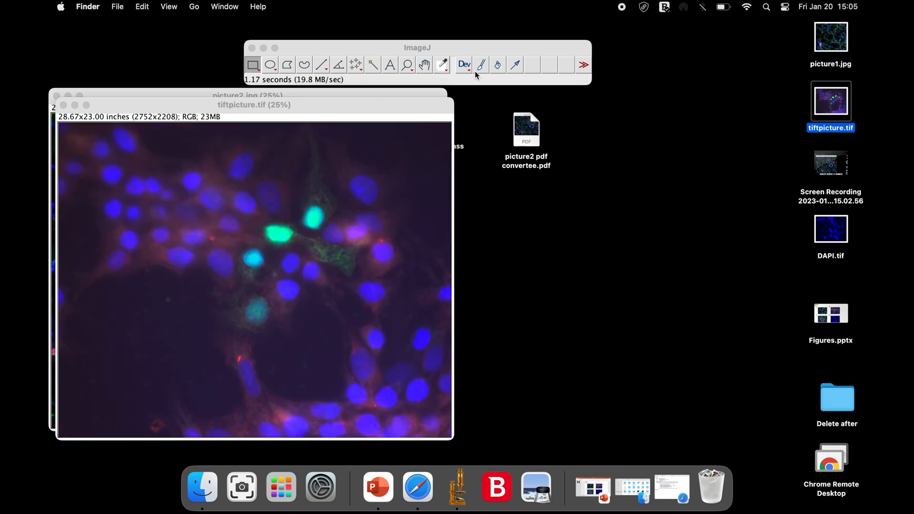
click(829, 228)
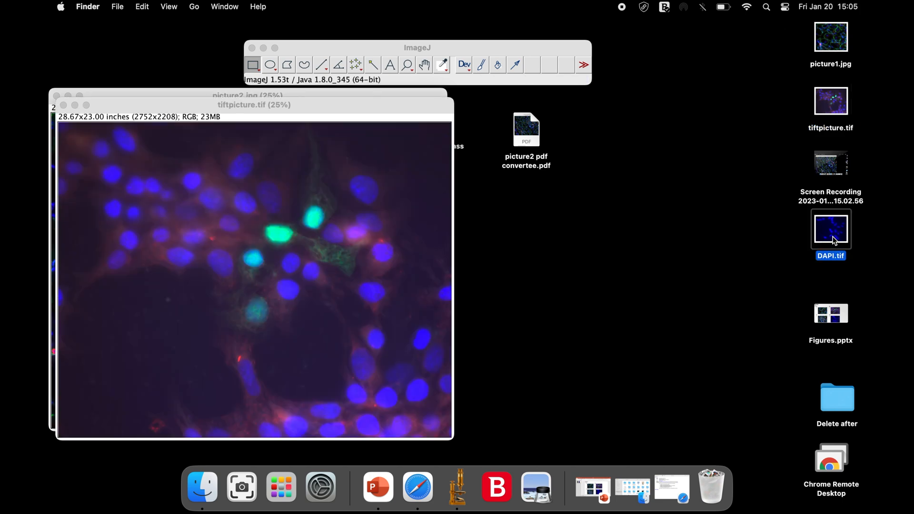
double_click(829, 227)
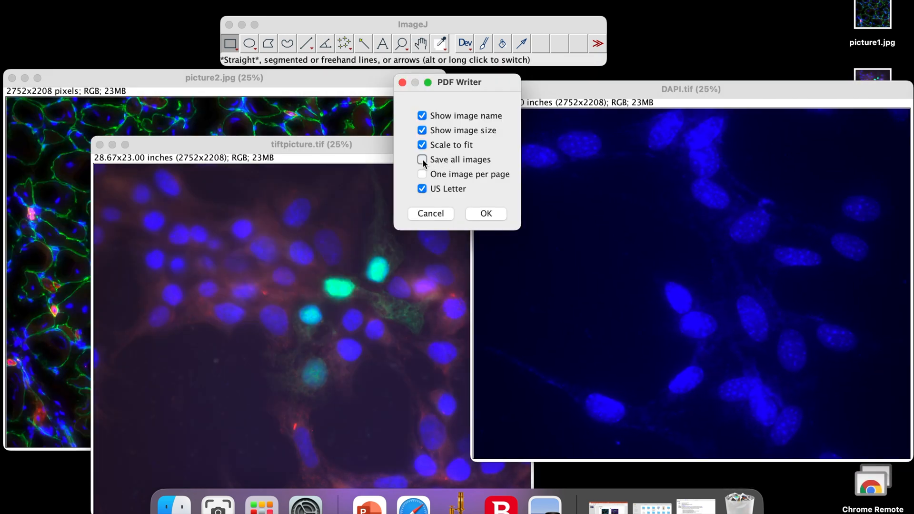
click(422, 158)
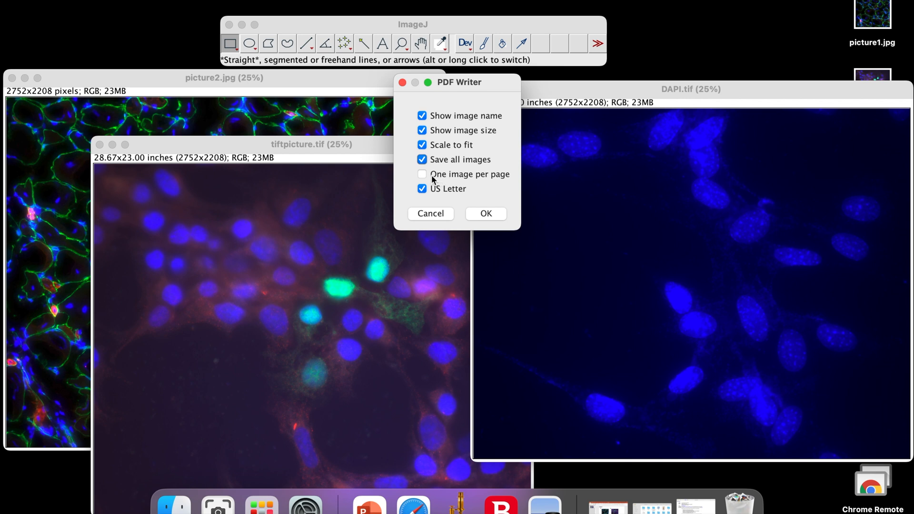
mouse_move(467, 205)
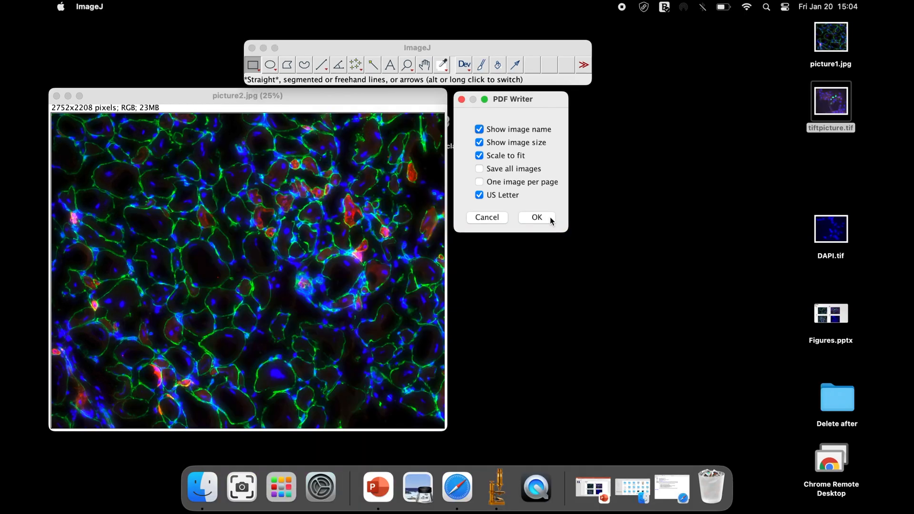
- Save the PDF on the Desktop as 'picture2 pdf convertee.pdf'
click(535, 217)
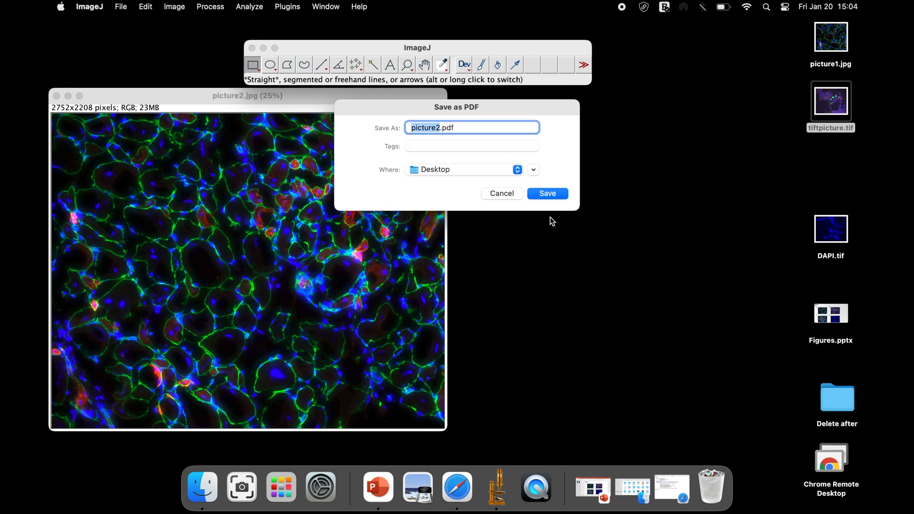
mouse_move(503, 258)
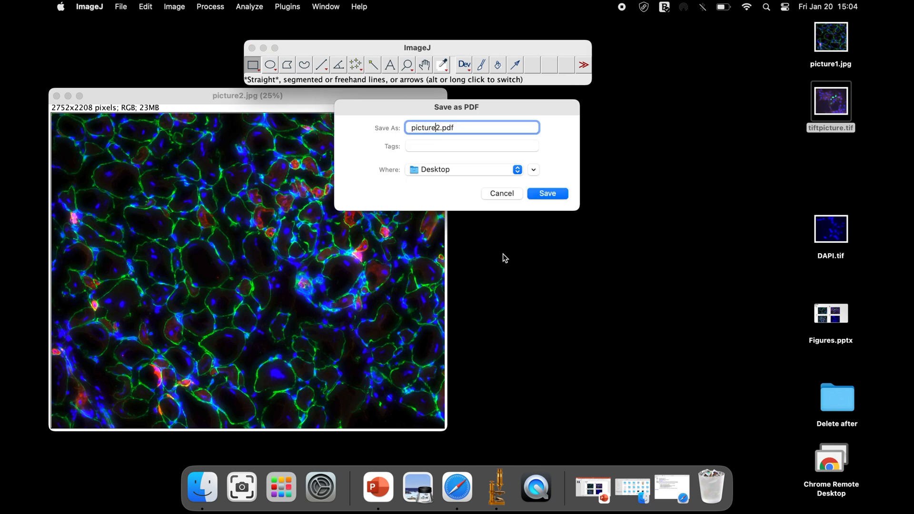
text(pdf)
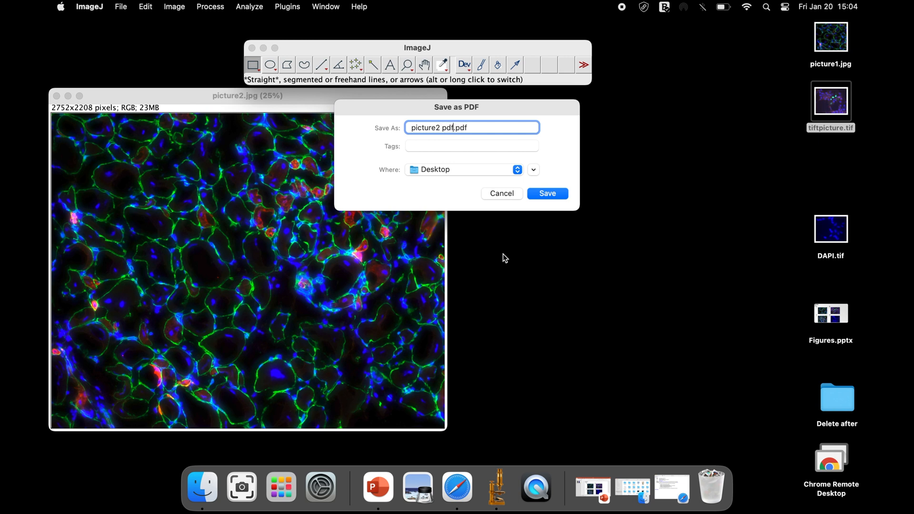
text(convertee)
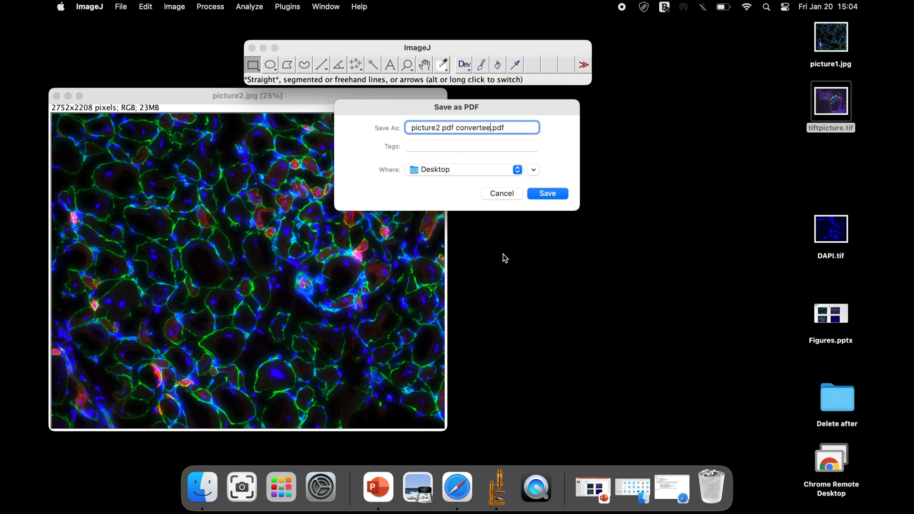
click(545, 192)
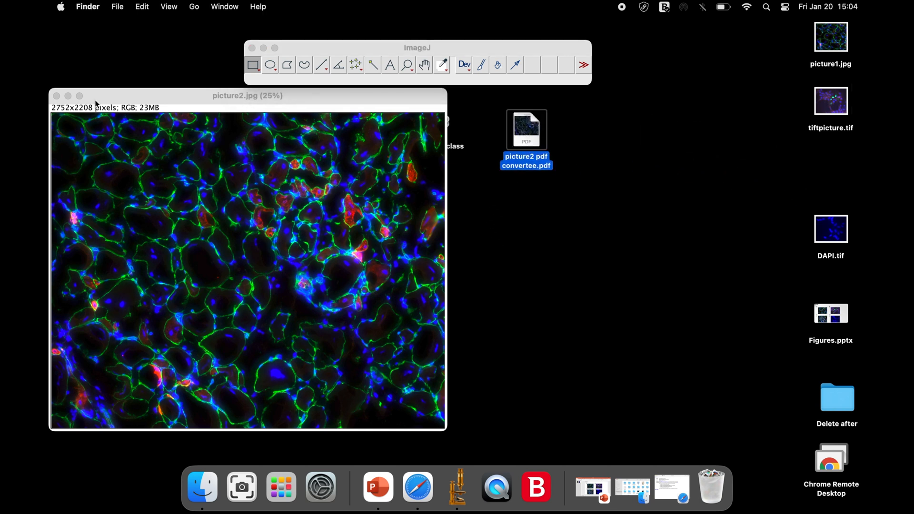
- Open the exported picture2 PDF full screen and scroll through it
double_click(525, 129)
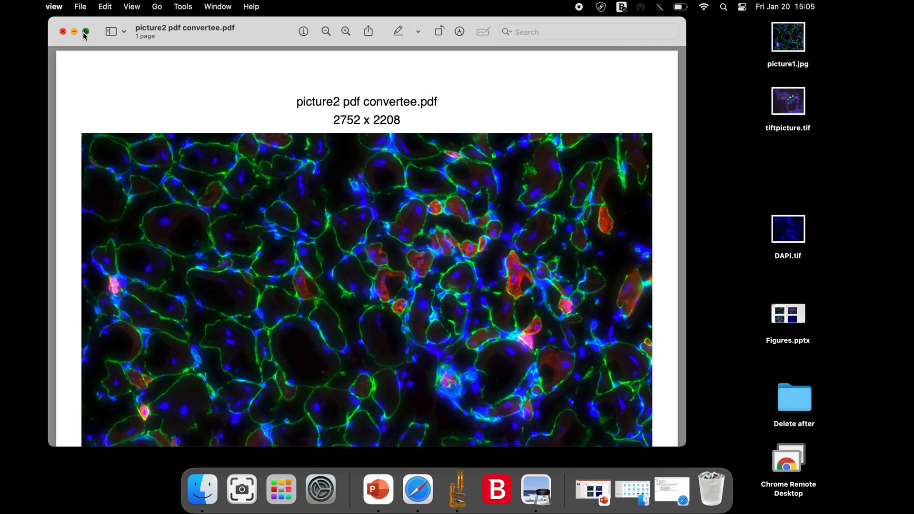
click(85, 32)
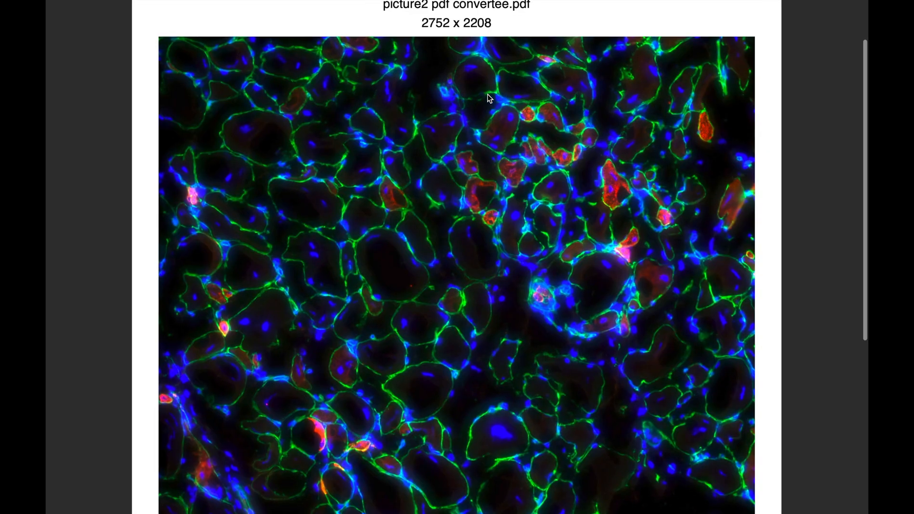
scroll(up, 3)
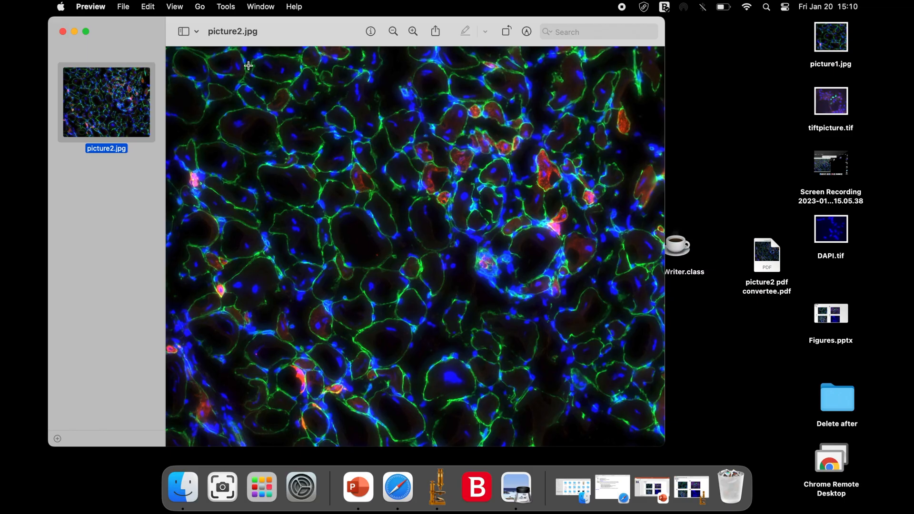
mouse_move(63, 32)
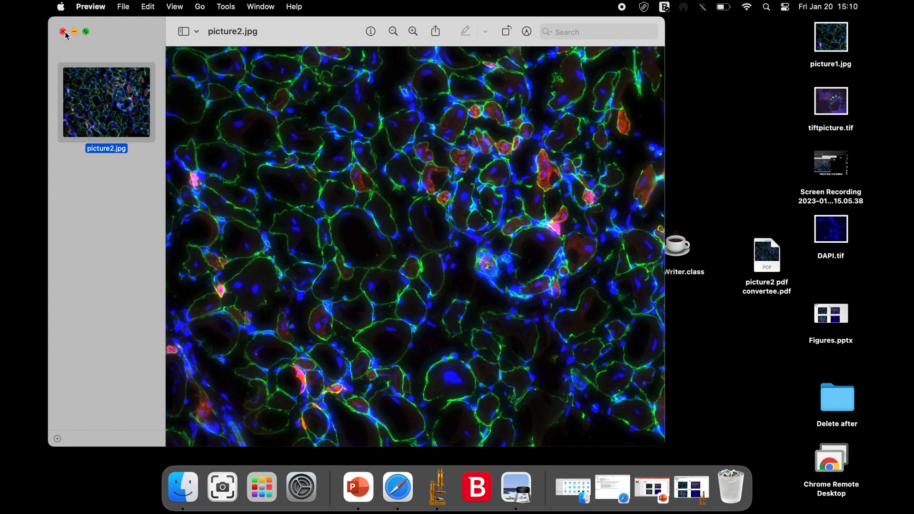
mouse_move(378, 46)
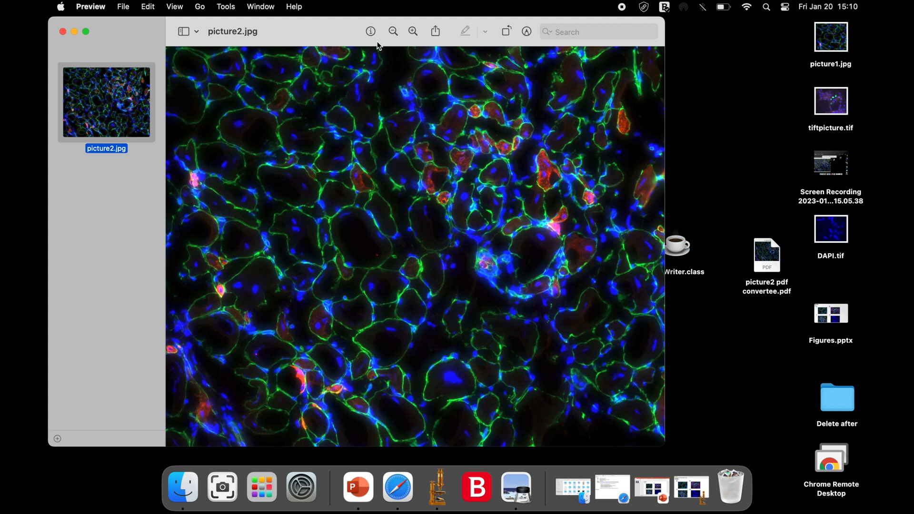
- Show picture2.jpg's General Info and select its 2752 × 2208 image size
click(370, 31)
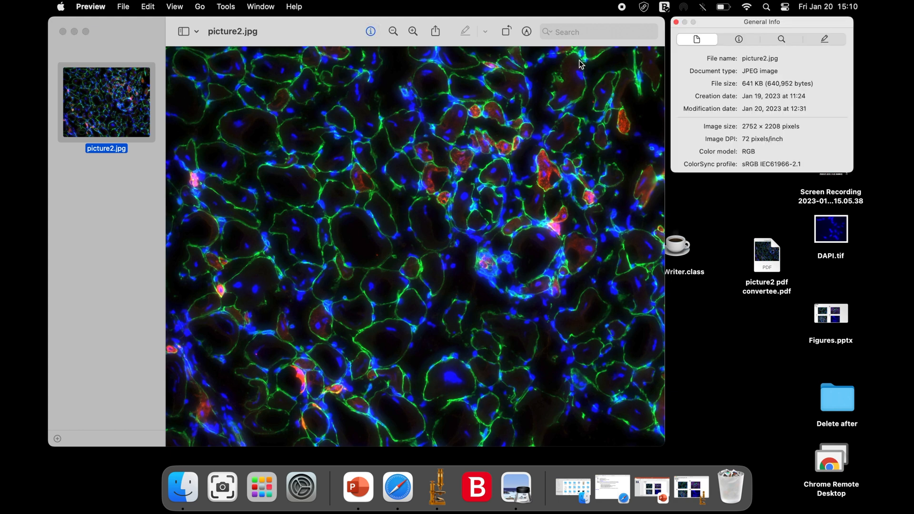
mouse_move(734, 28)
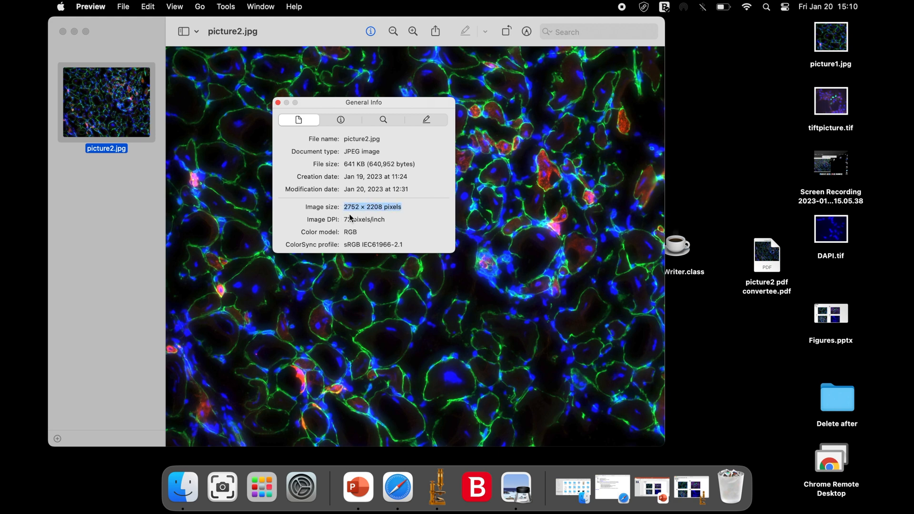
mouse_move(391, 214)
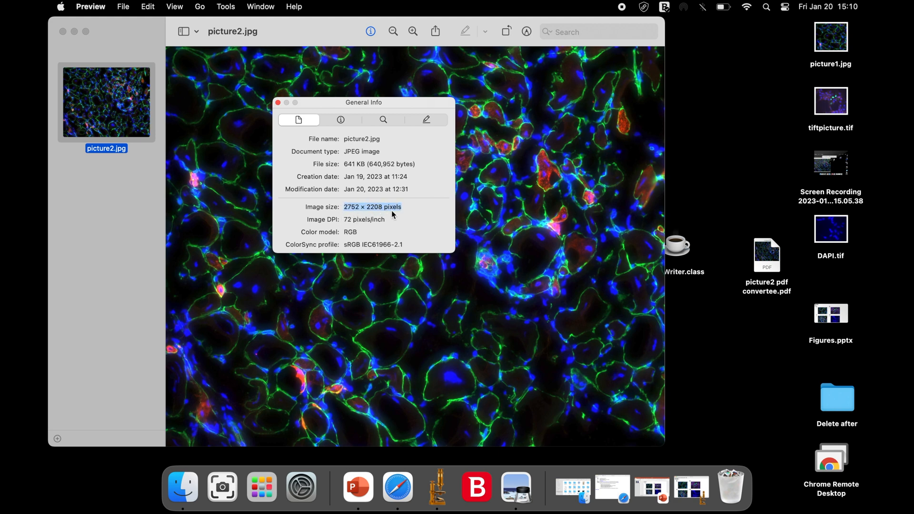
double_click(765, 255)
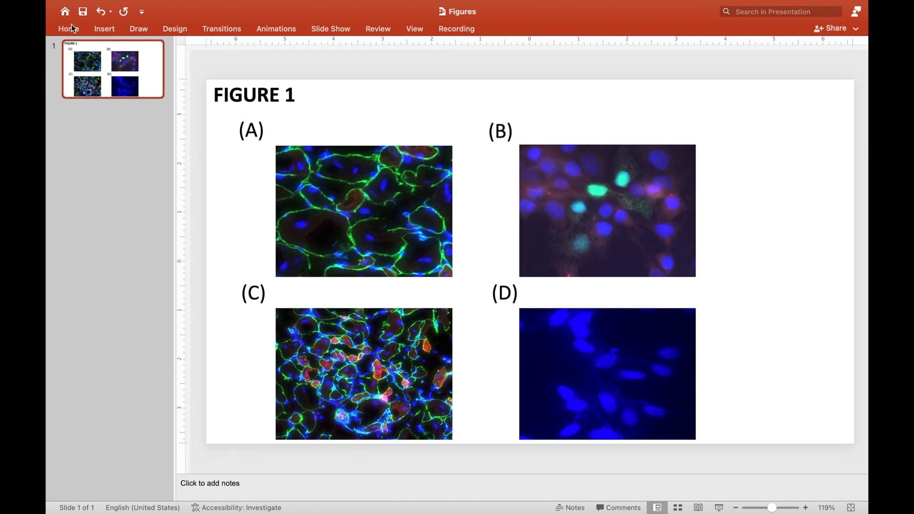
- Export the current Figure 1 slide from PowerPoint as a TIFF image to the Desktop
click(68, 28)
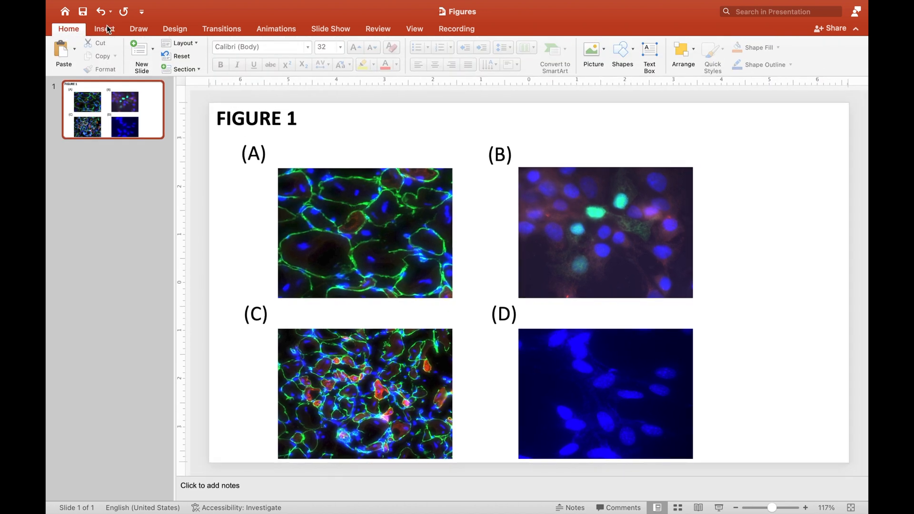
mouse_move(239, 81)
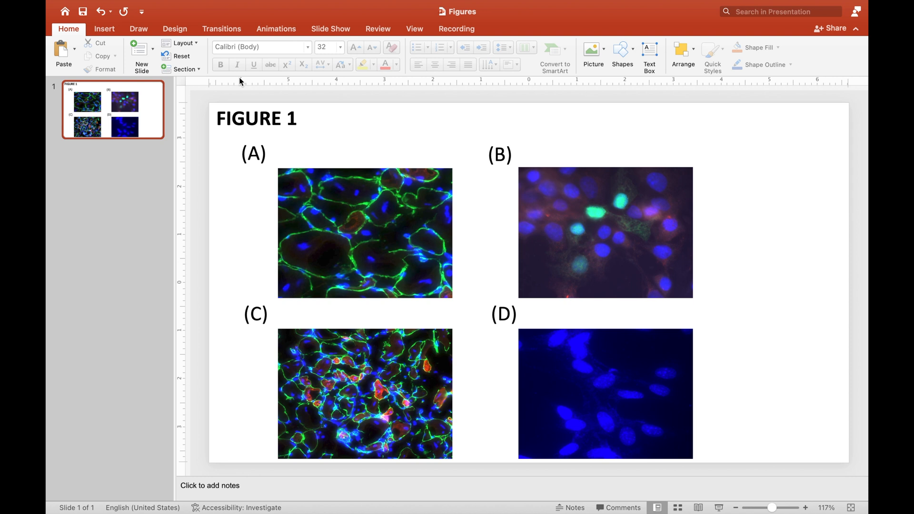
mouse_move(264, 5)
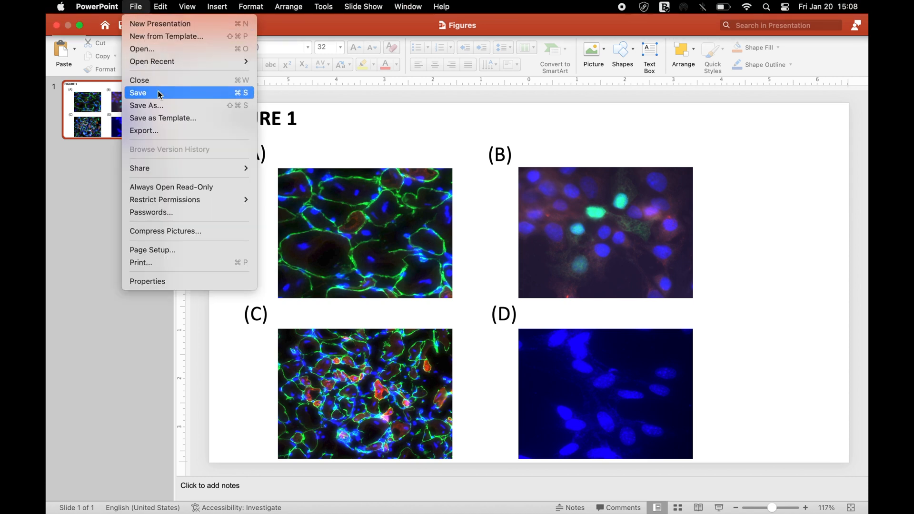
mouse_move(152, 130)
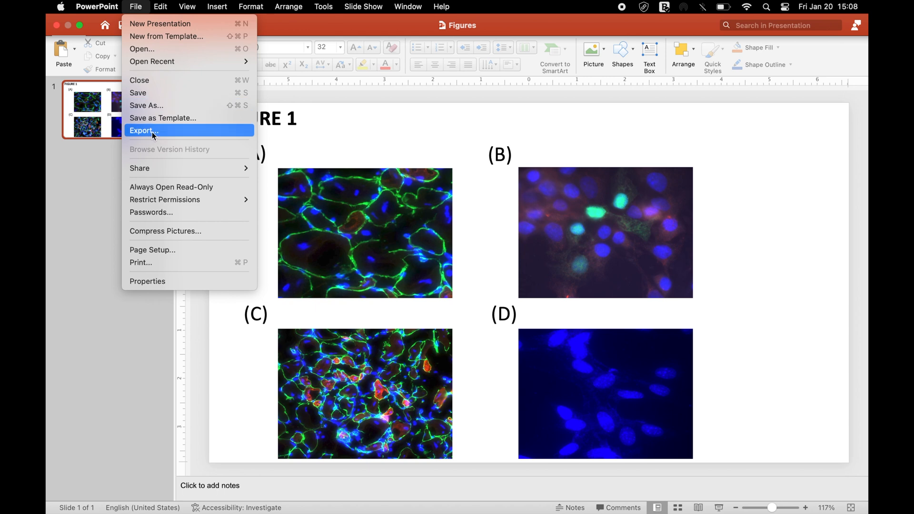
click(143, 130)
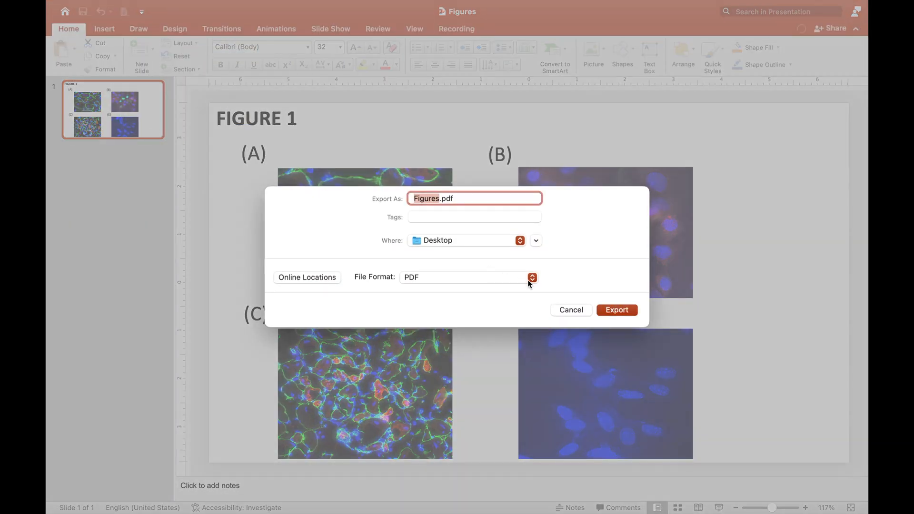
mouse_move(434, 210)
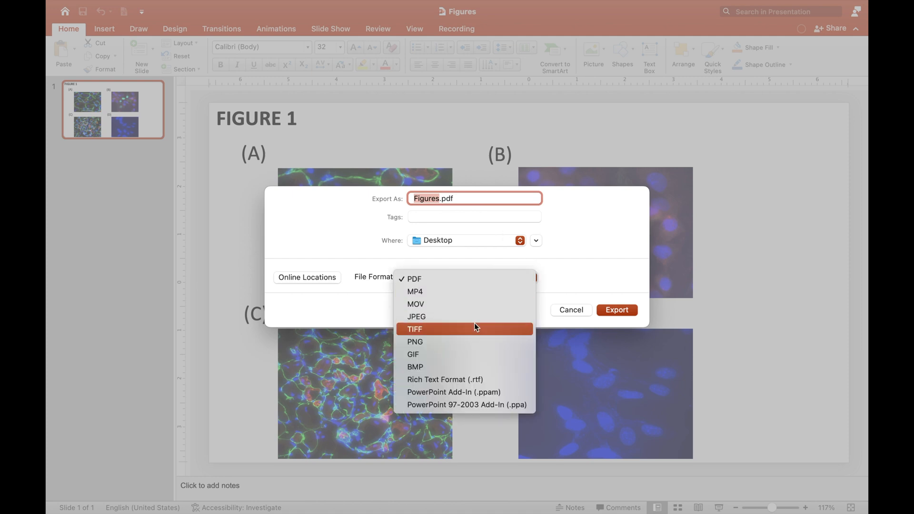
click(413, 329)
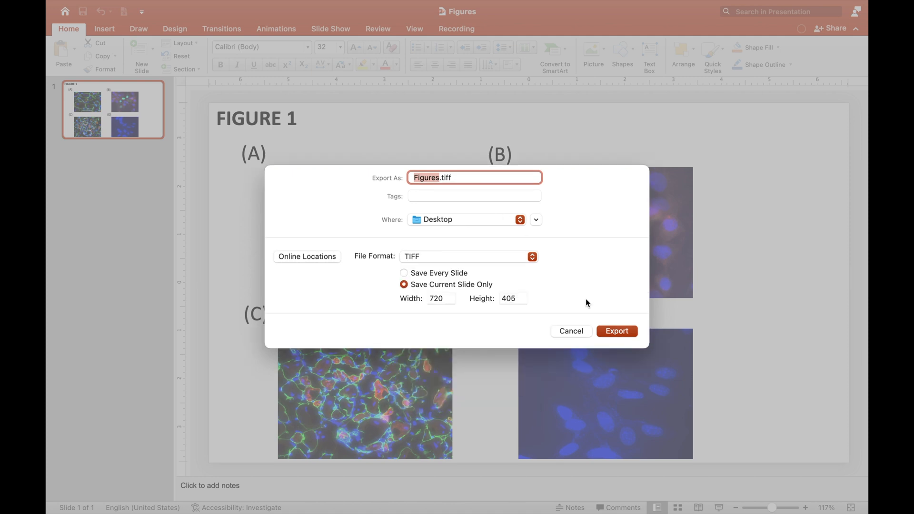
click(615, 331)
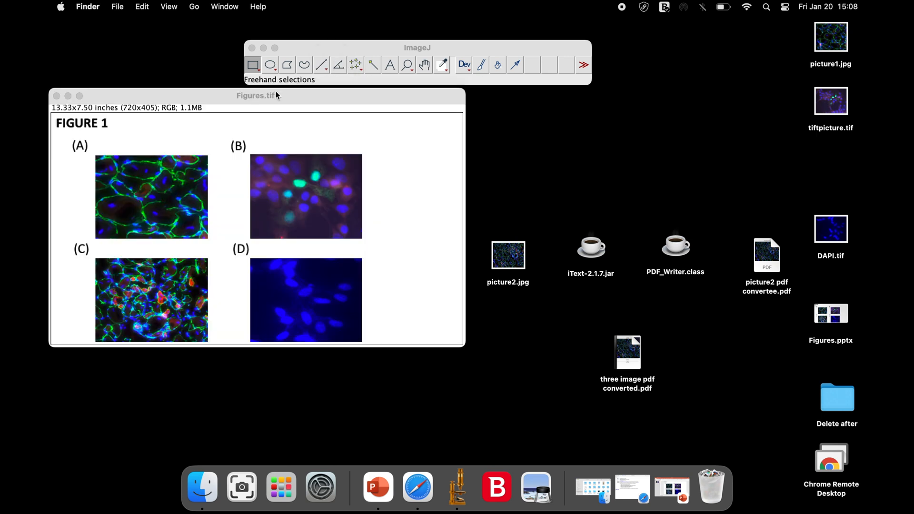
- Run PDF_Writer.class on Figures.tiff and accept the PDF Writer options
click(286, 6)
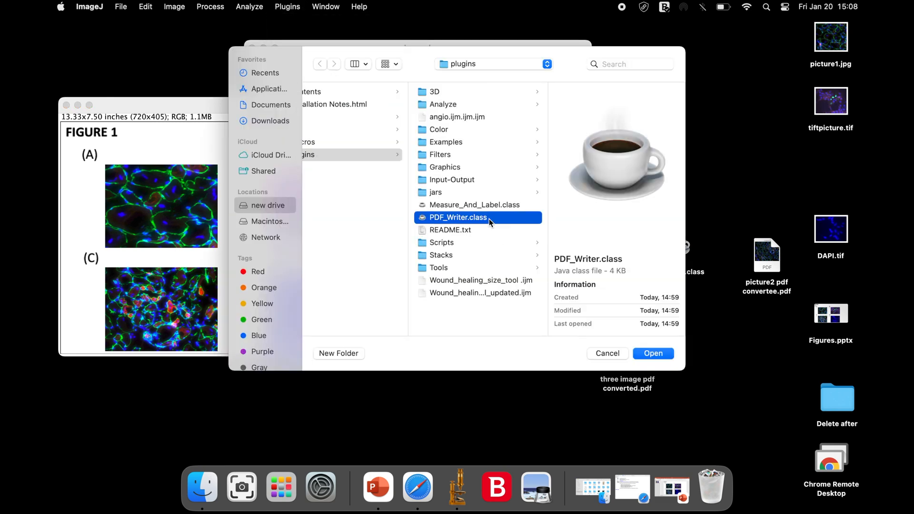
click(651, 353)
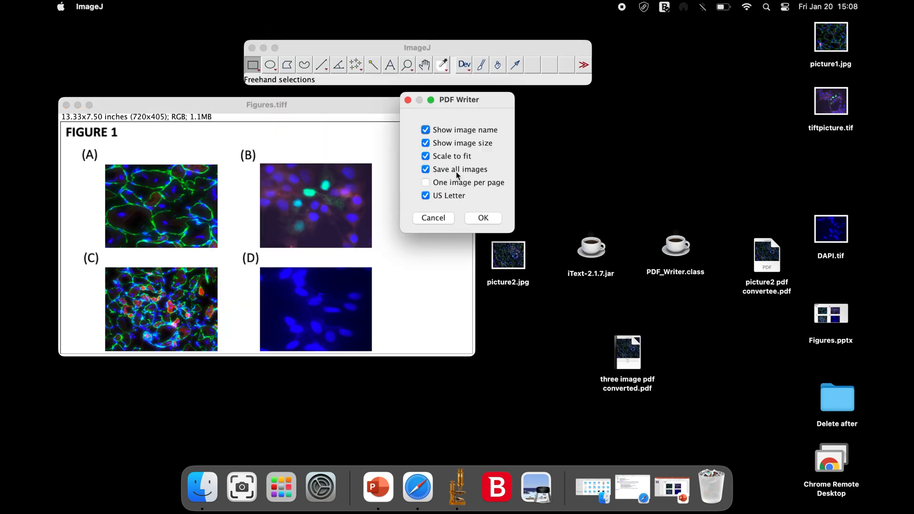
click(482, 217)
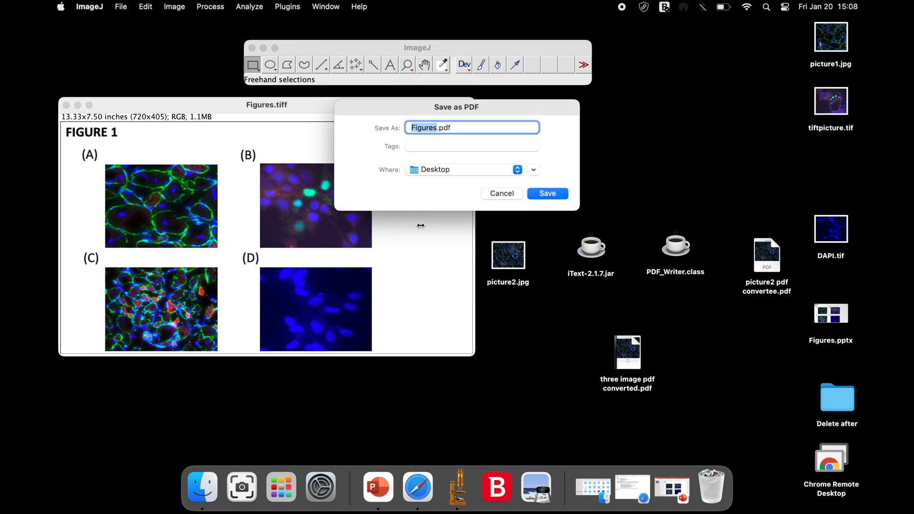